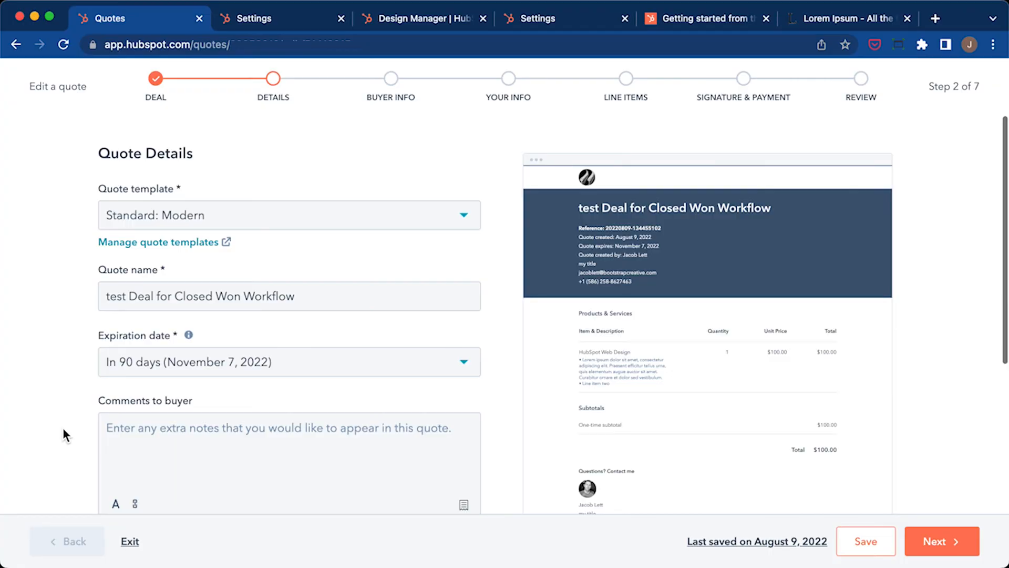
pyautogui.moveTo(145, 419)
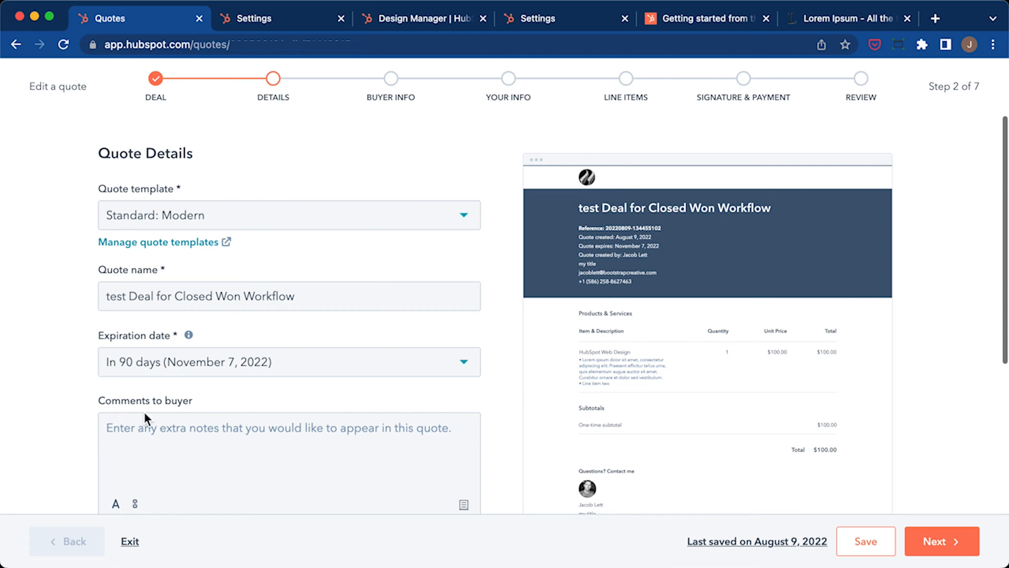
pyautogui.moveTo(500, 434)
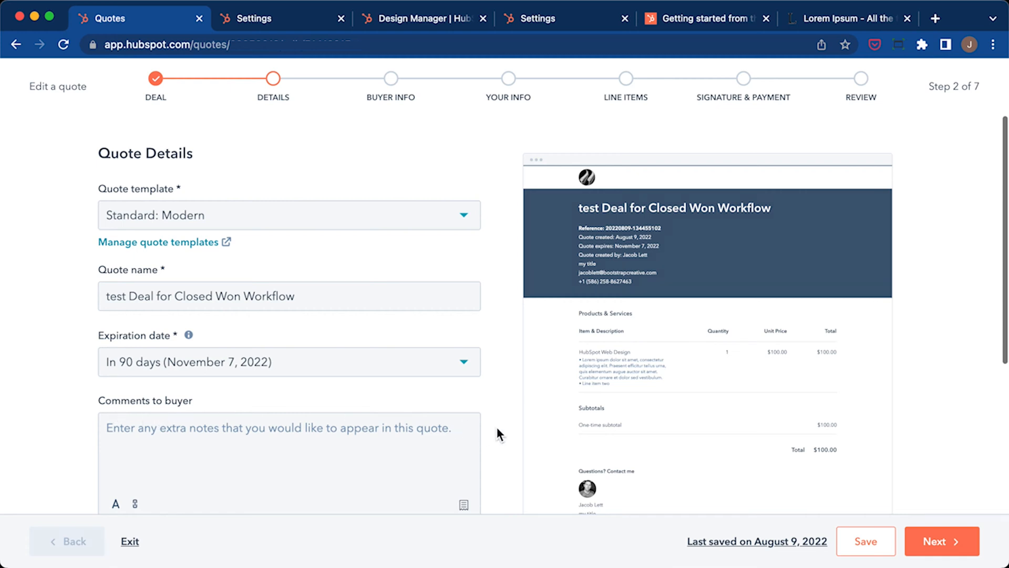
pyautogui.moveTo(502, 425)
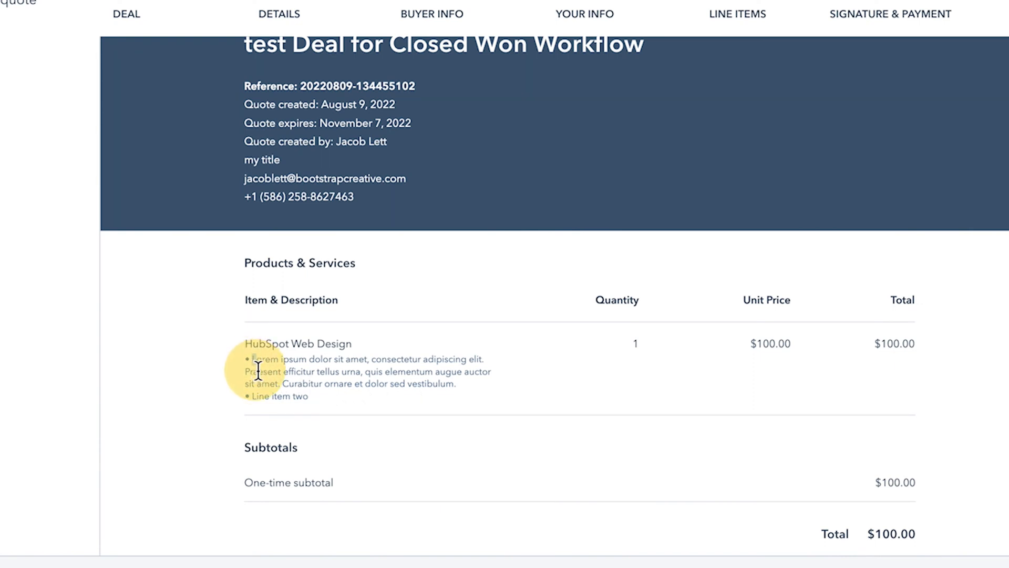
# Go from the quote's line item description to the account's Properties settings under Data Management
pyautogui.moveTo(246, 359); pyautogui.dragTo(486, 359)
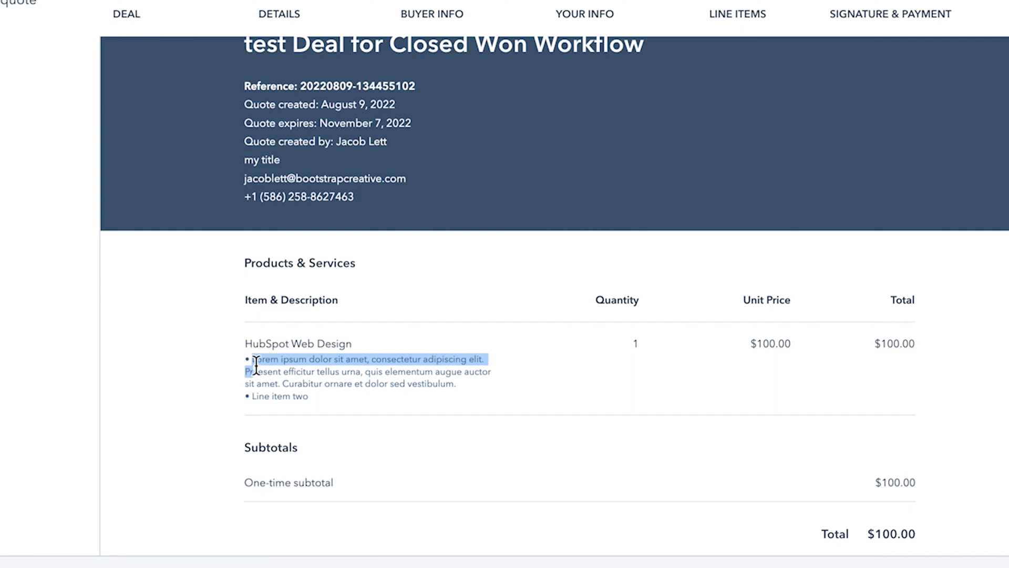
pyautogui.moveTo(270, 416)
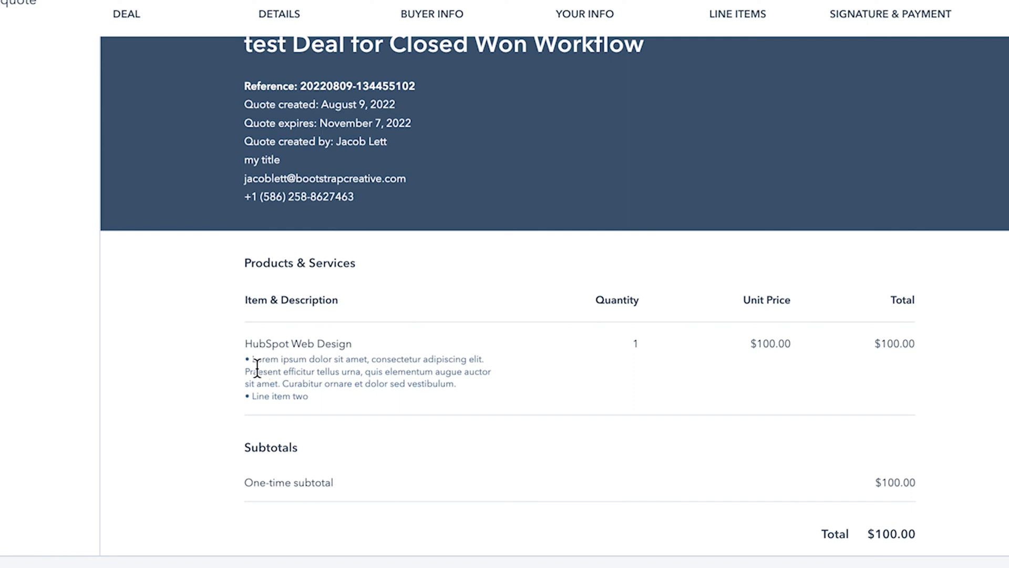
pyautogui.moveTo(298, 395)
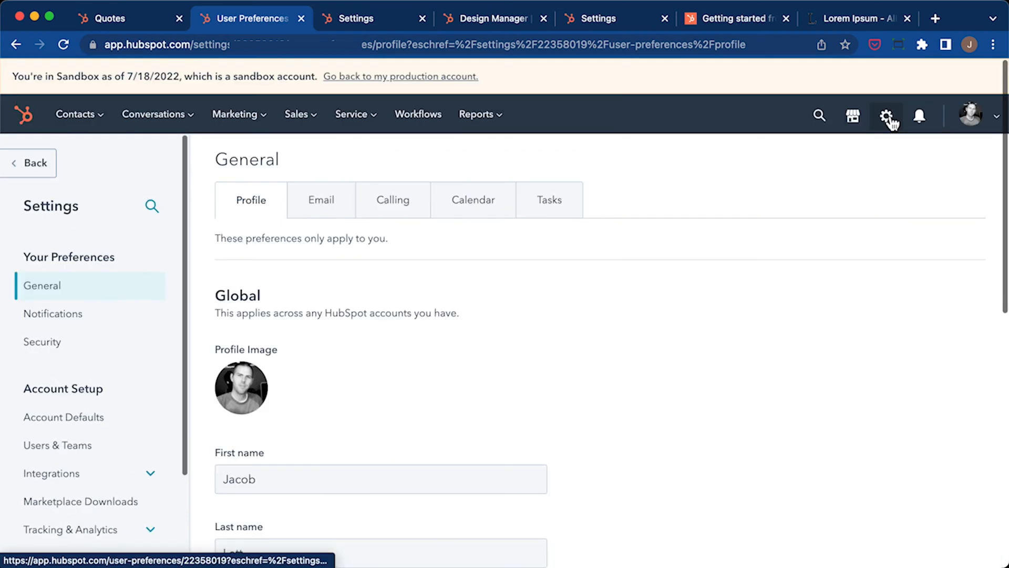
pyautogui.moveTo(894, 124)
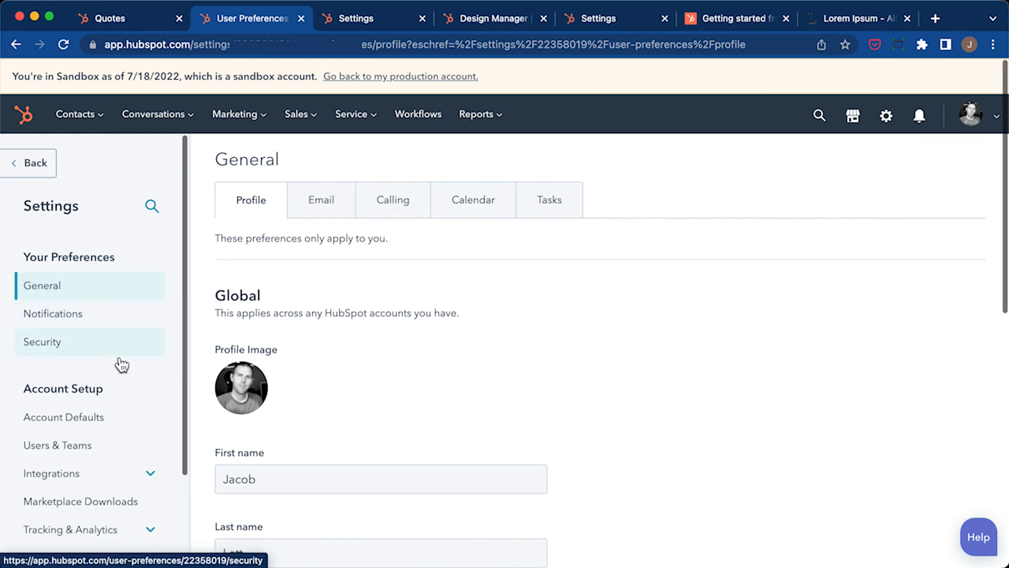
pyautogui.scroll(-3)
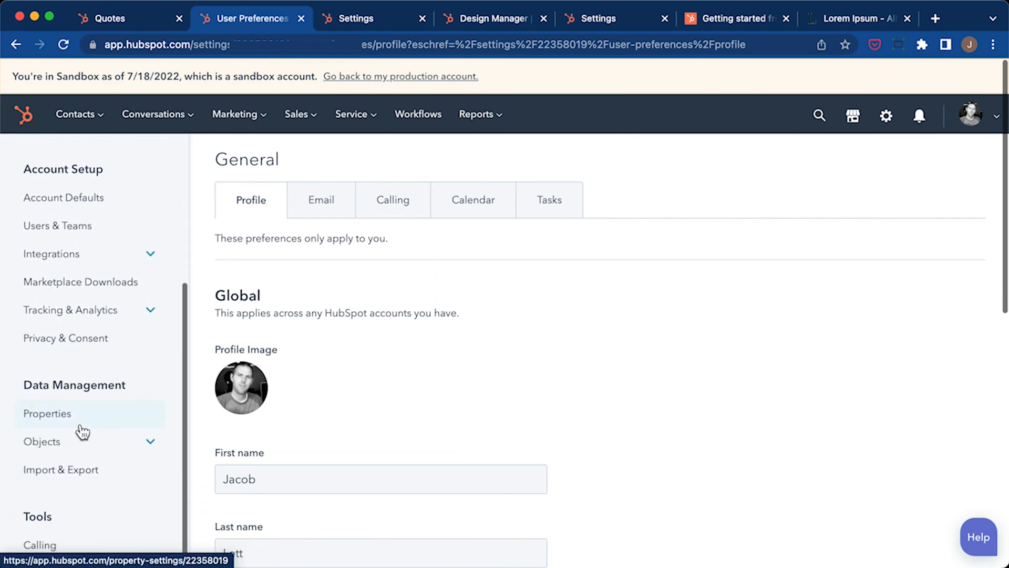
pyautogui.click(47, 413)
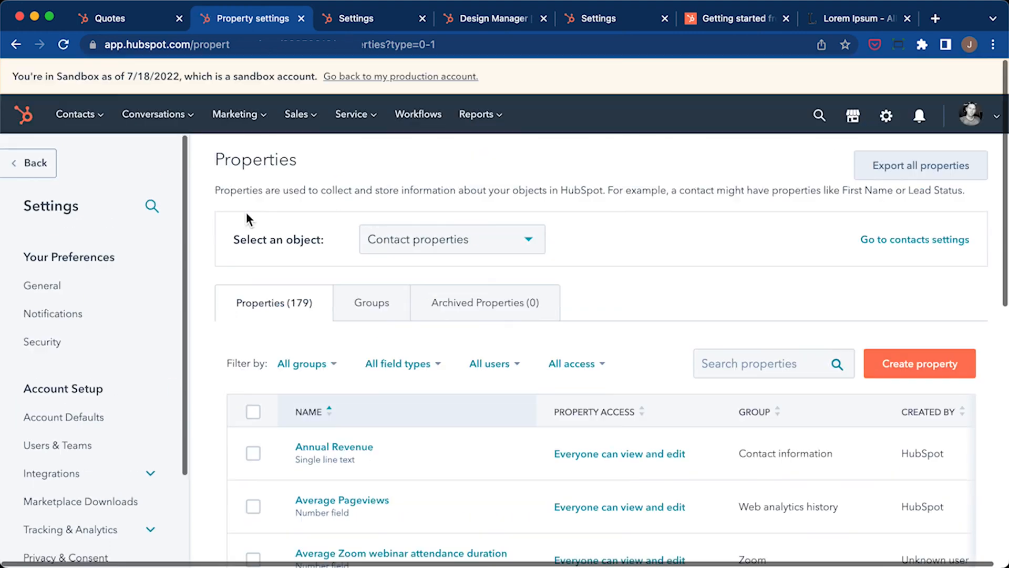
# Show Product properties and filter them by 'description' to the two product description properties
pyautogui.click(451, 239)
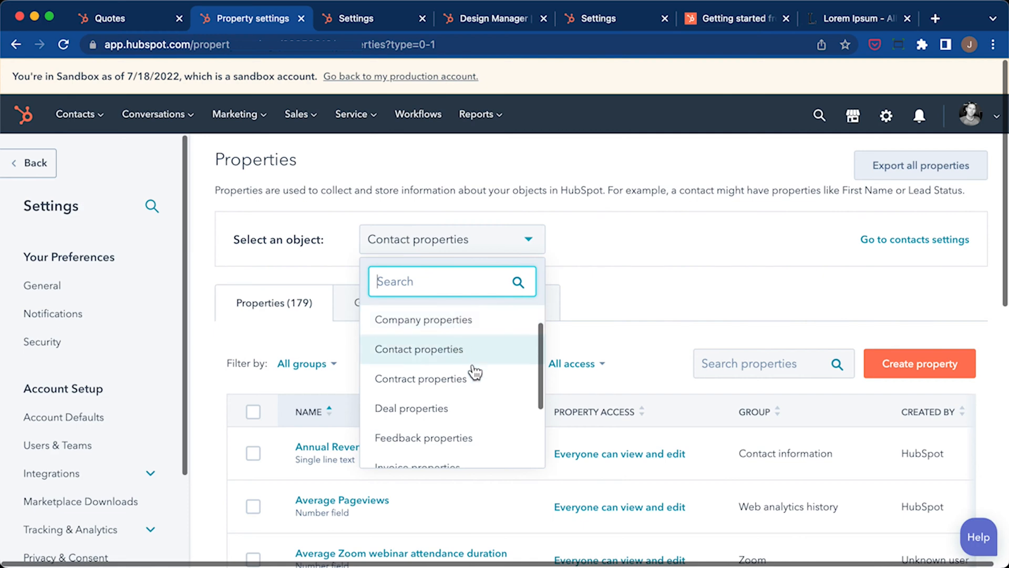
pyautogui.scroll(-3)
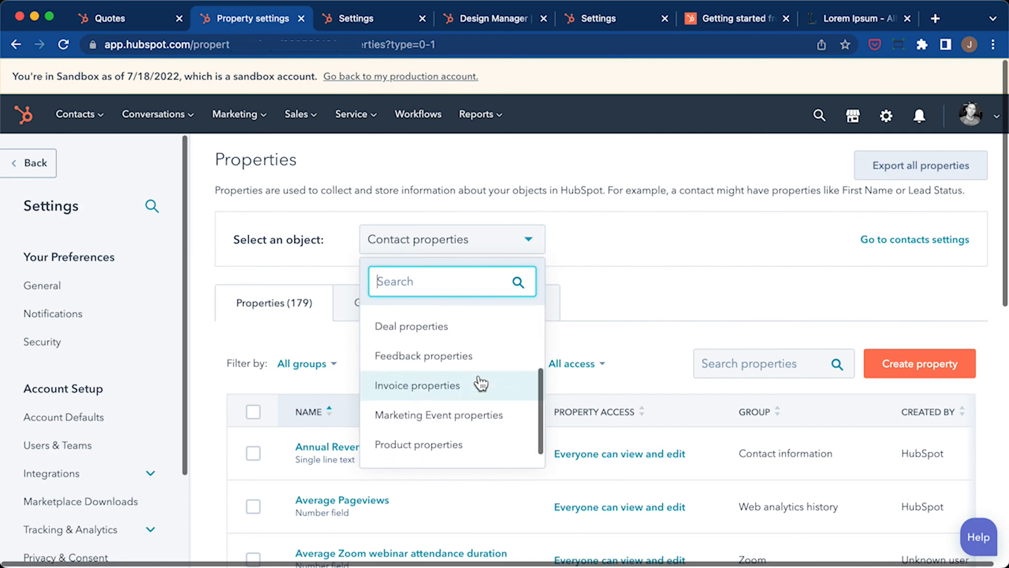
pyautogui.scroll(-3)
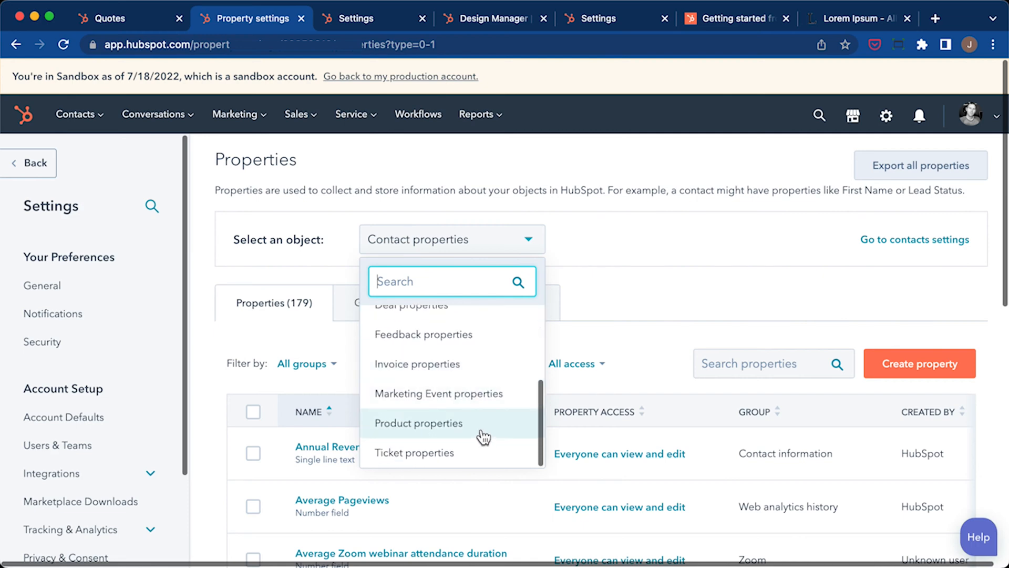
pyautogui.click(418, 423)
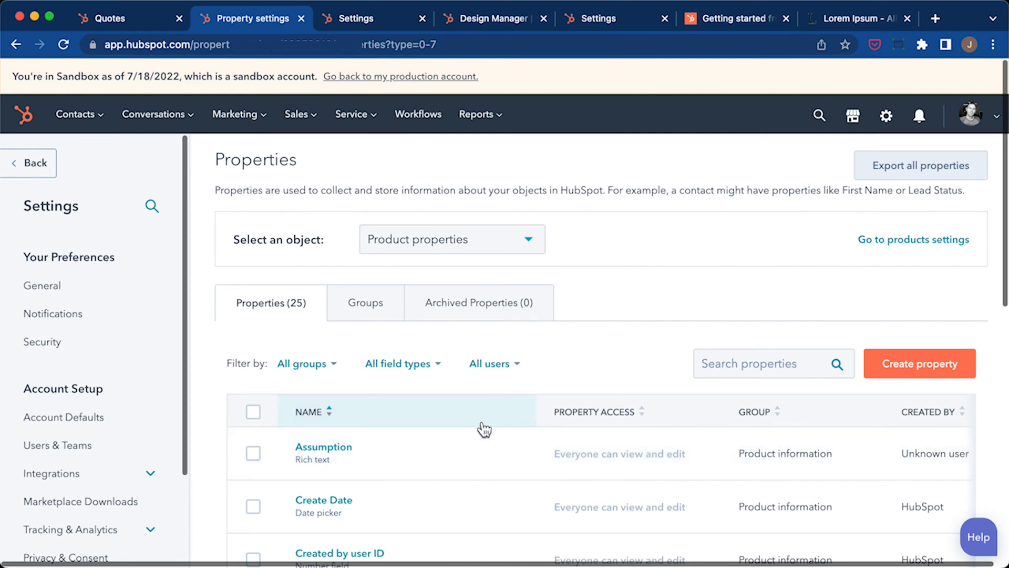
pyautogui.scroll(-3)
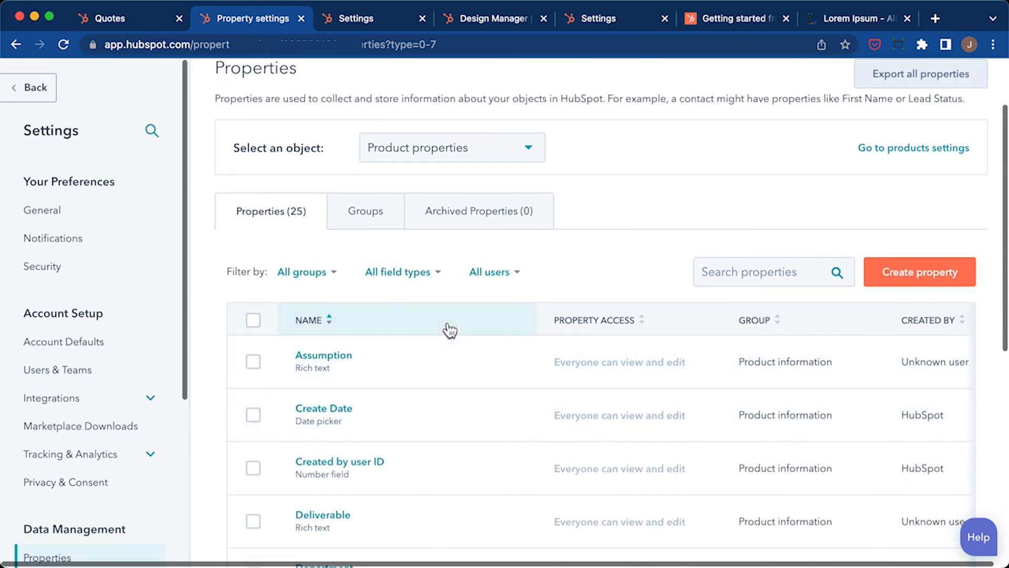
pyautogui.write('description')
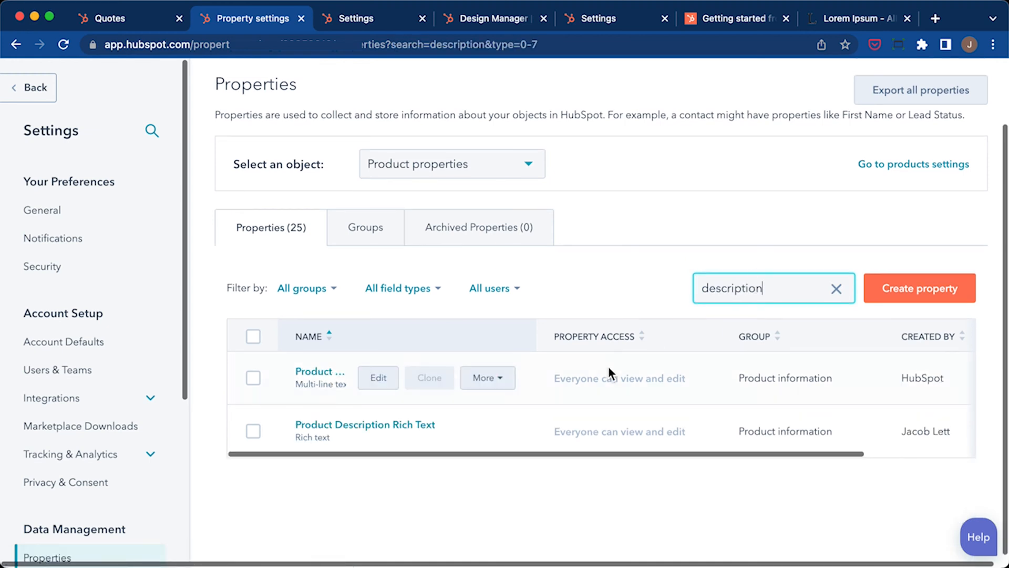
pyautogui.moveTo(260, 412)
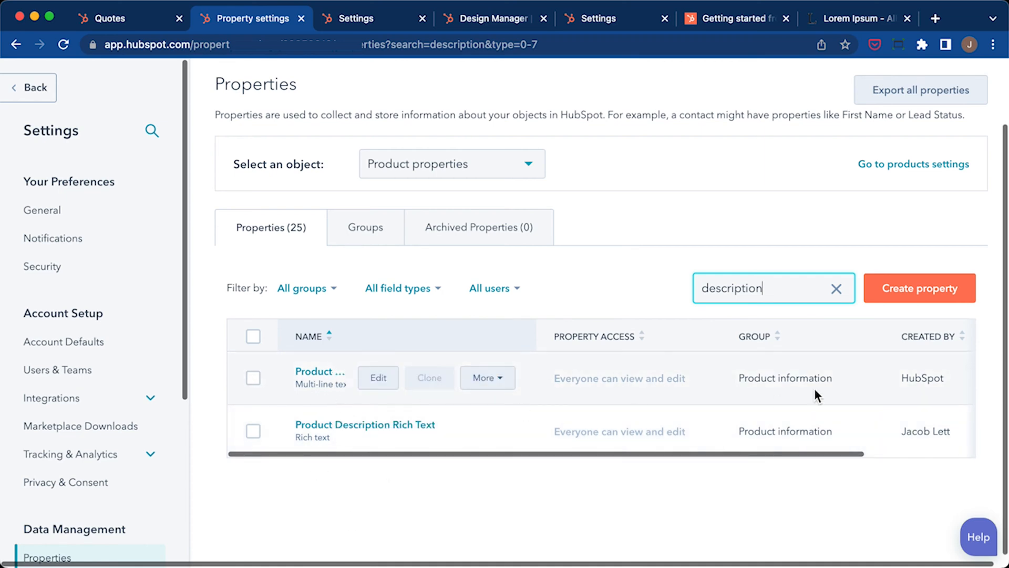
pyautogui.moveTo(949, 388)
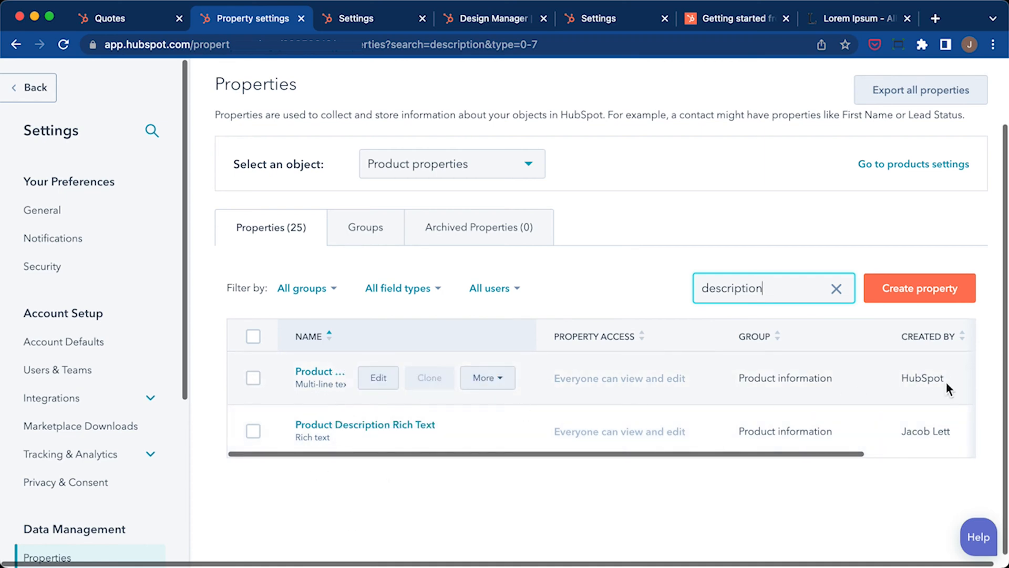
pyautogui.click(320, 371)
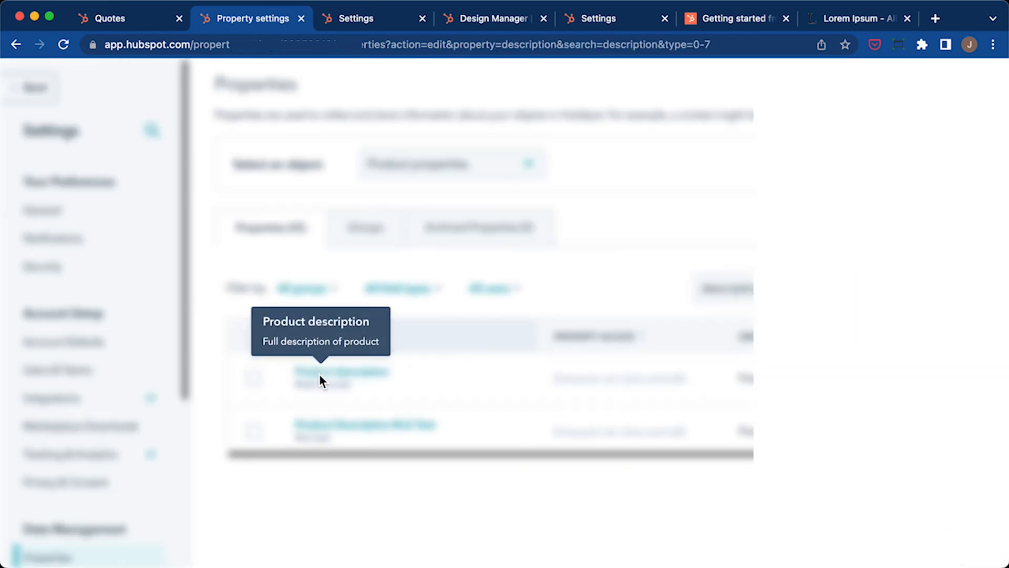
pyautogui.click(341, 371)
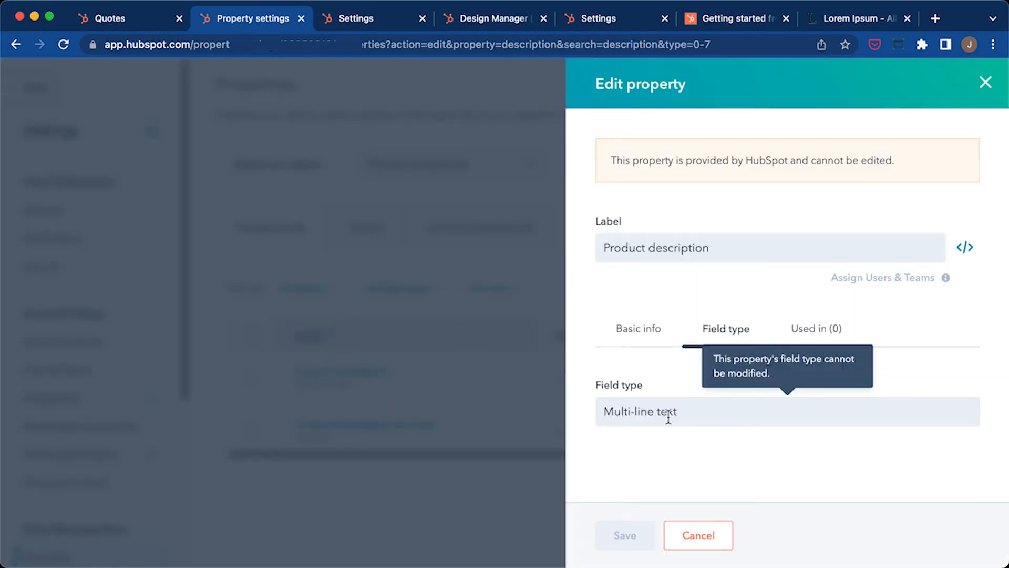
pyautogui.moveTo(747, 417)
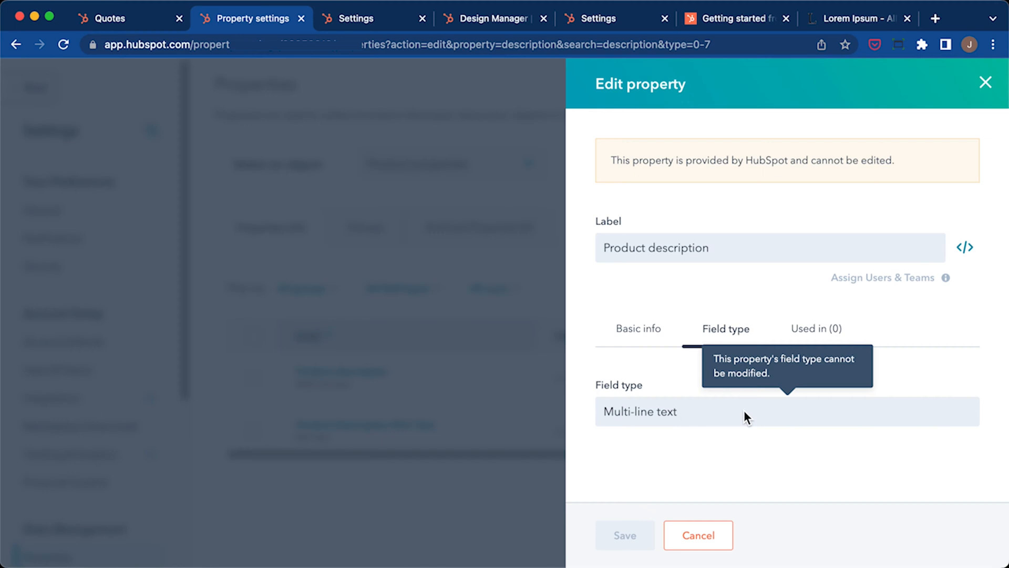
pyautogui.moveTo(730, 420)
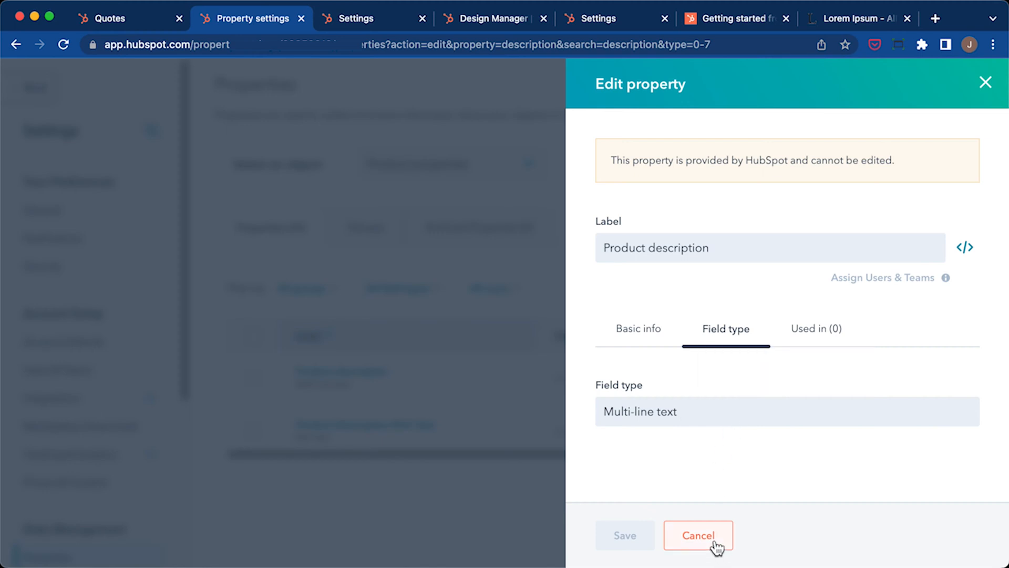
pyautogui.click(697, 535)
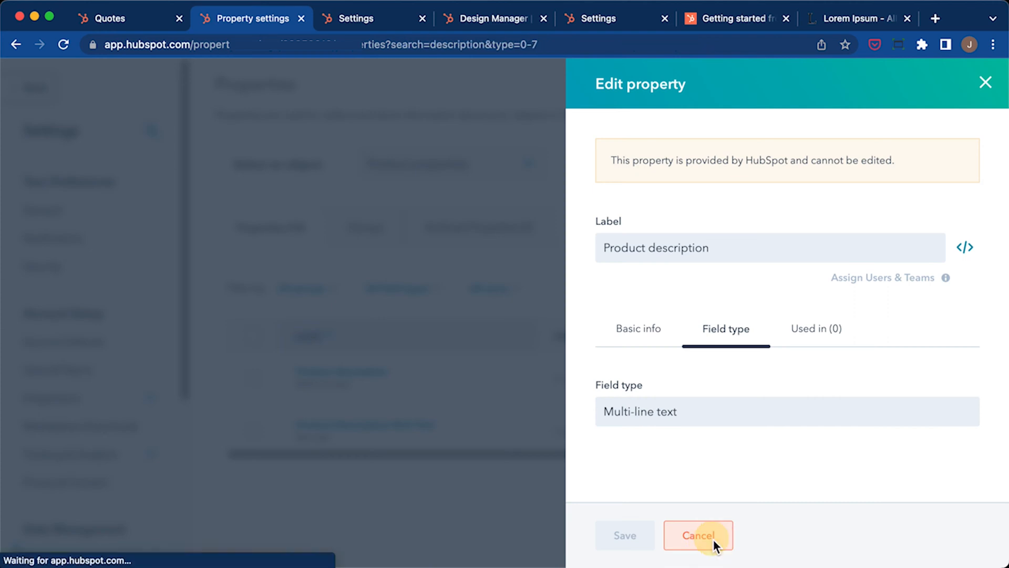
pyautogui.click(698, 535)
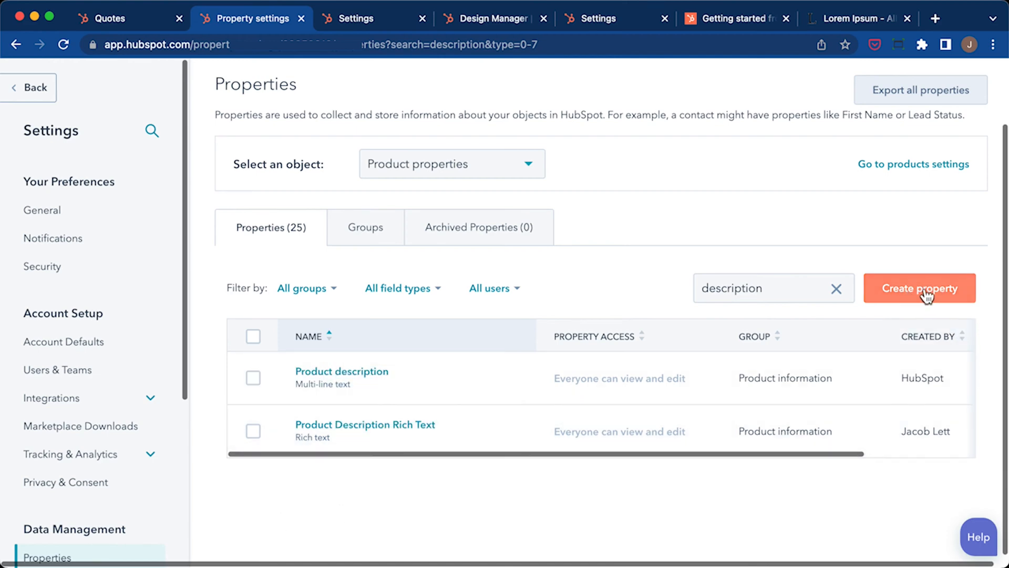
pyautogui.click(919, 288)
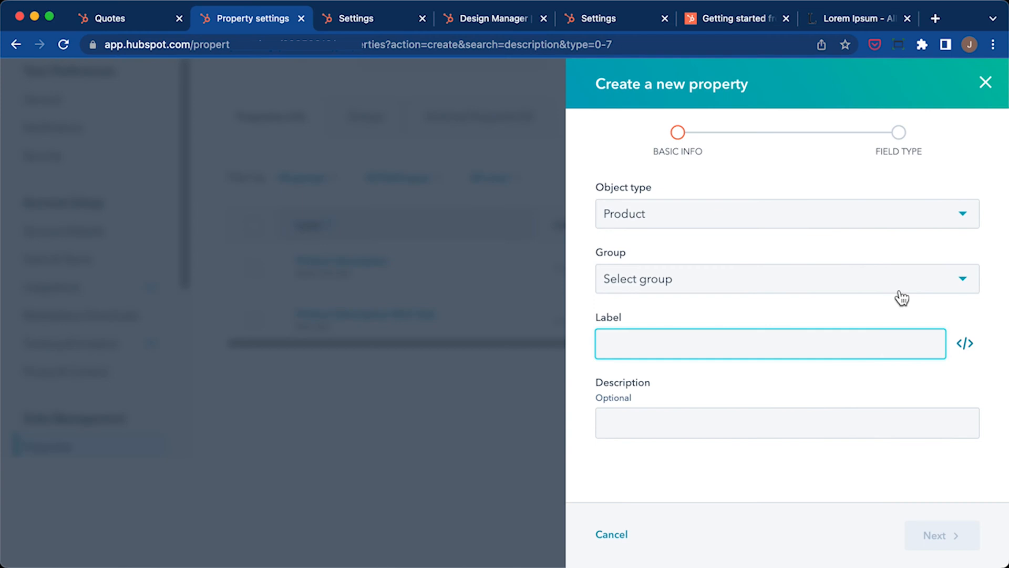
pyautogui.click(786, 214)
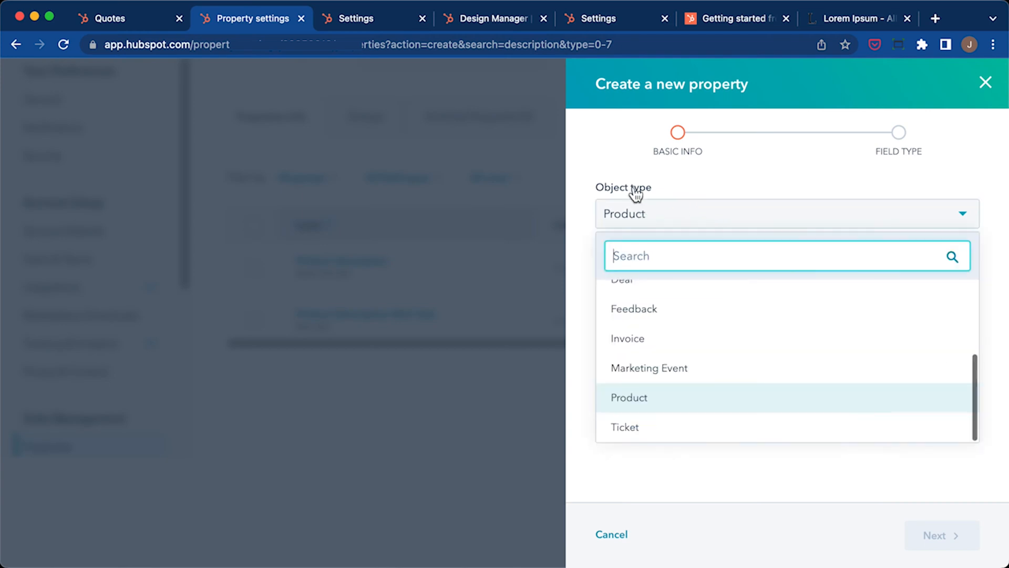
pyautogui.click(629, 398)
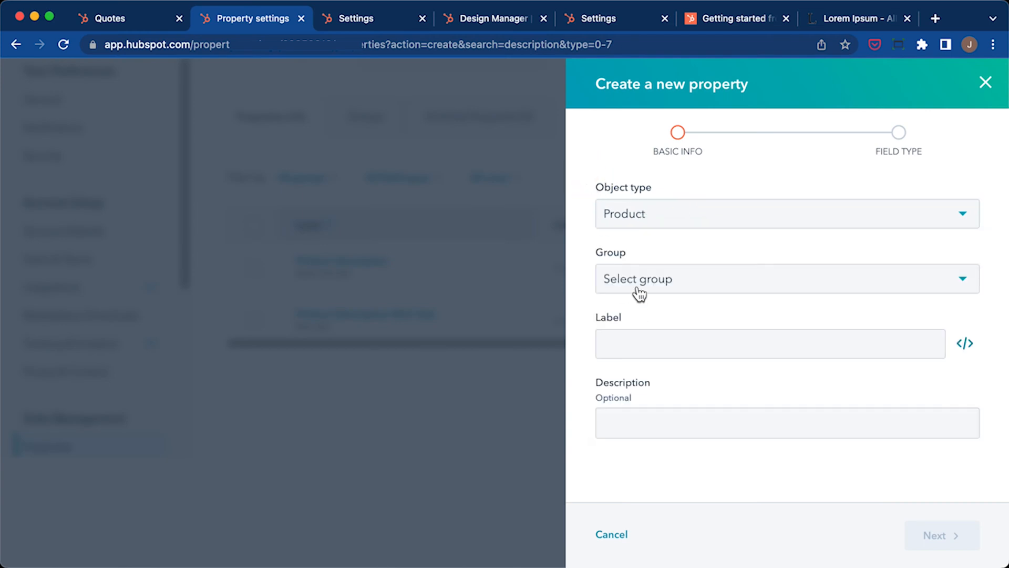
pyautogui.click(785, 278)
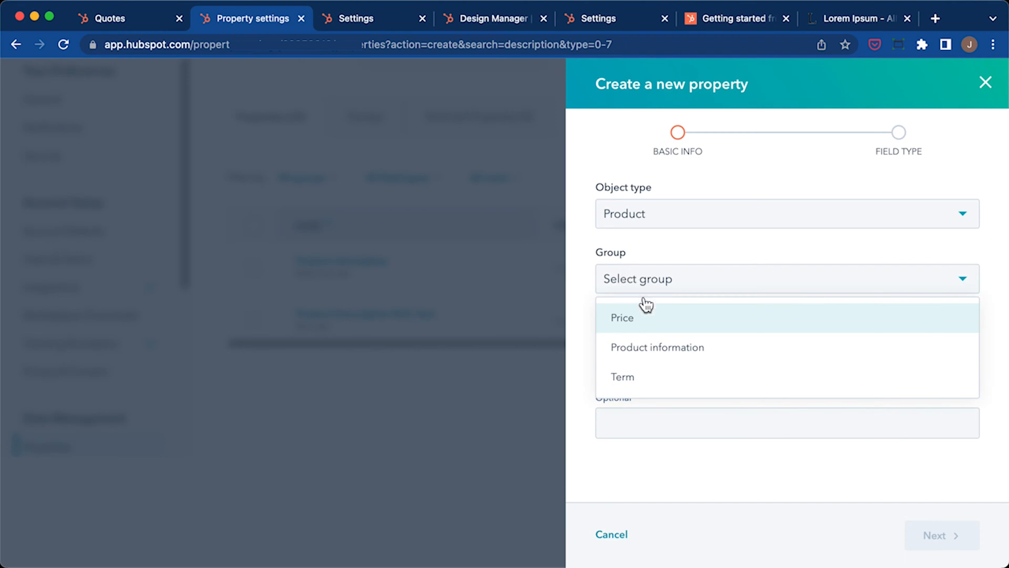
pyautogui.click(658, 347)
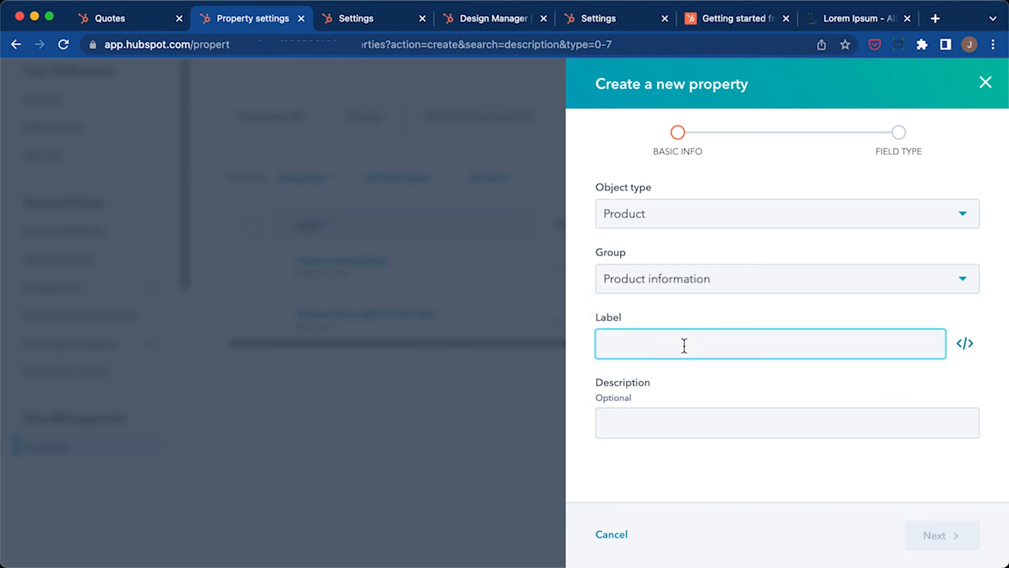
pyautogui.write('Sample Description')
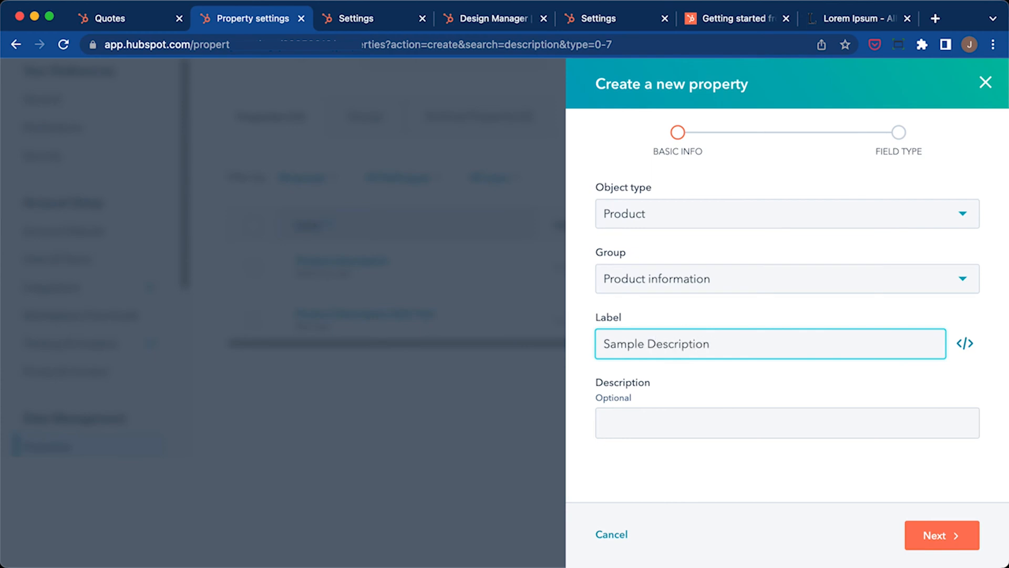
pyautogui.click(941, 535)
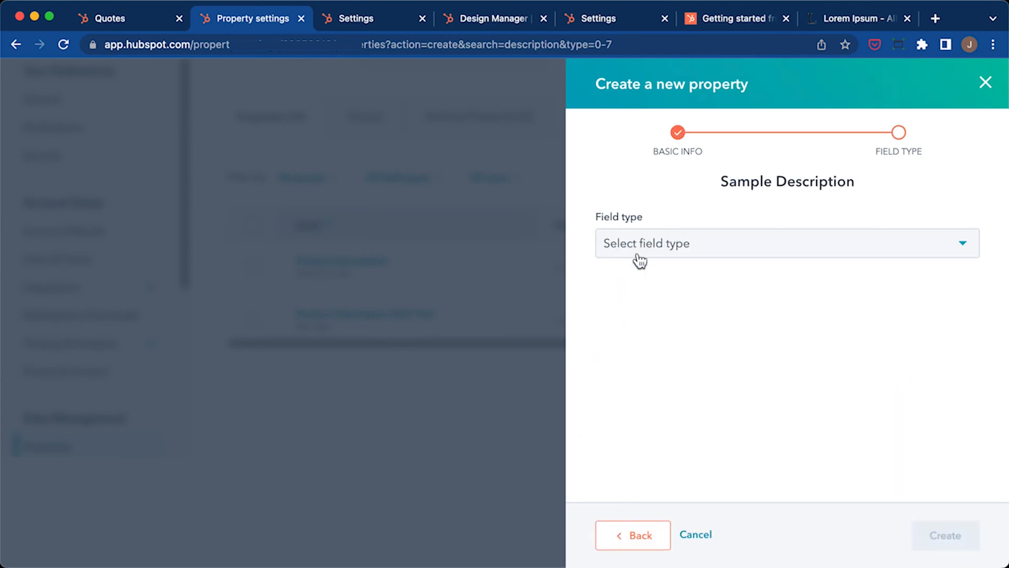
pyautogui.click(786, 243)
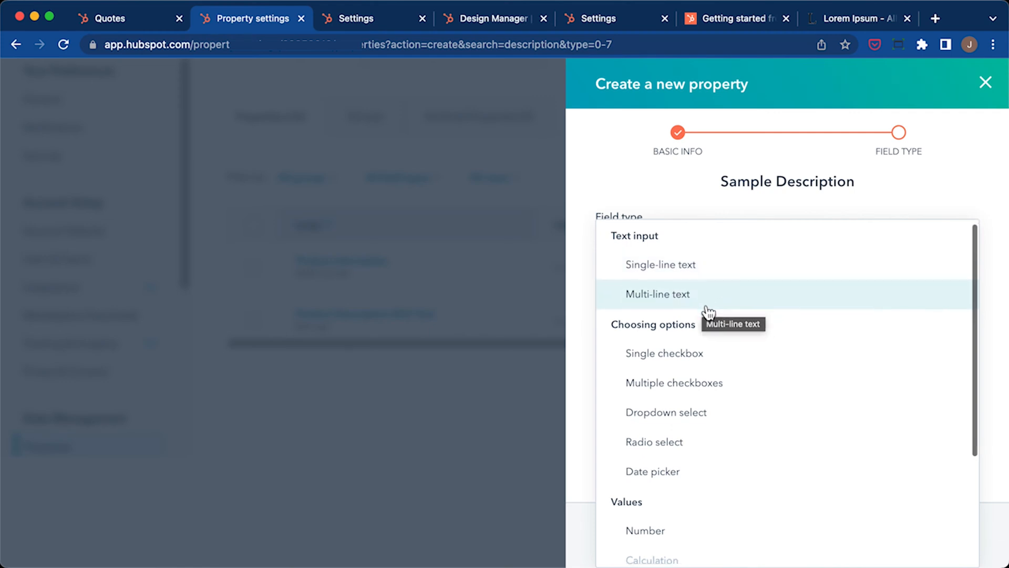
pyautogui.scroll(-3)
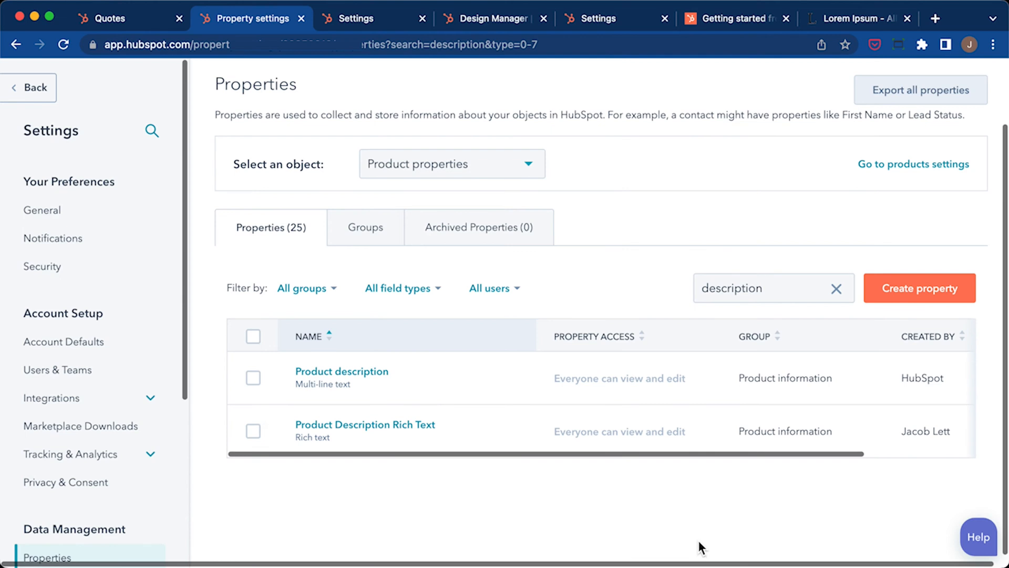
pyautogui.moveTo(431, 496)
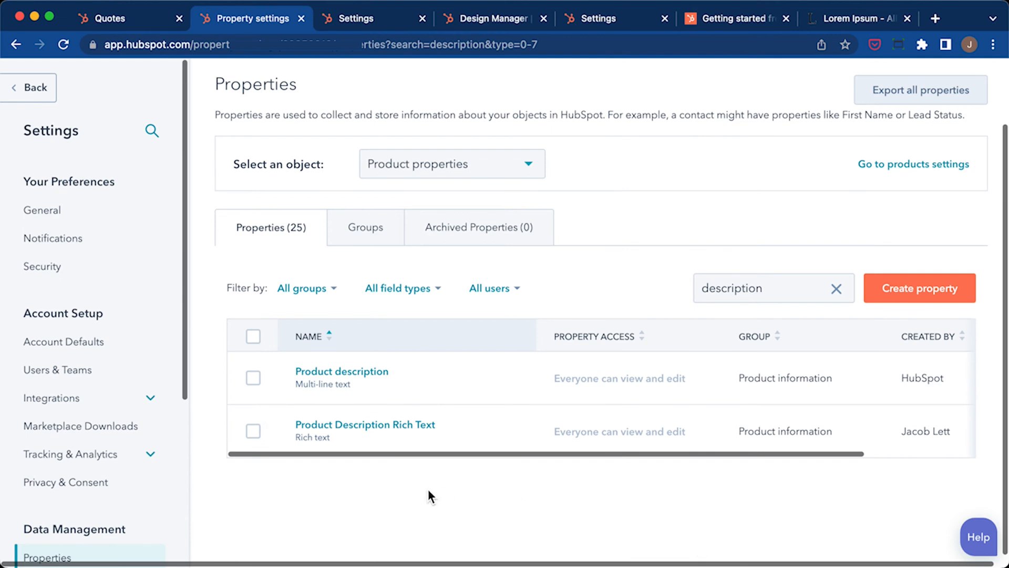
pyautogui.moveTo(320, 431)
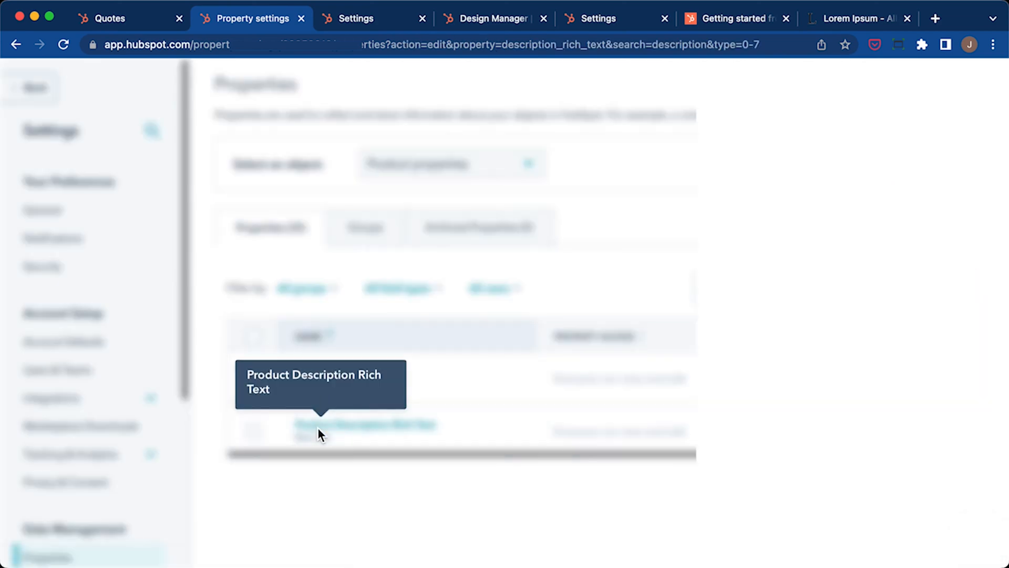
# Open the Product Description Rich Text property and reveal its internal name and rich text field type
pyautogui.click(364, 424)
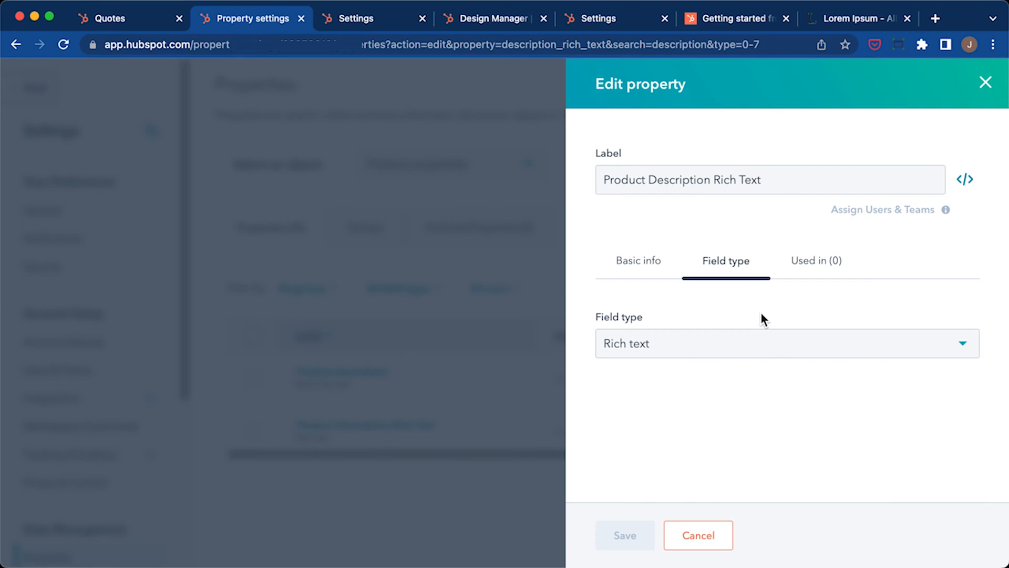
pyautogui.moveTo(965, 179)
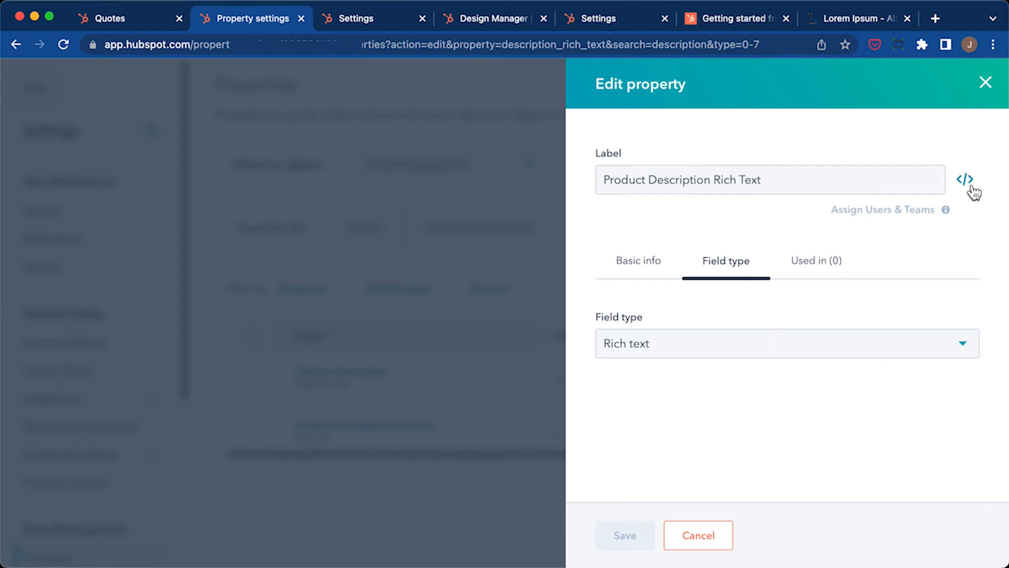
pyautogui.moveTo(964, 178)
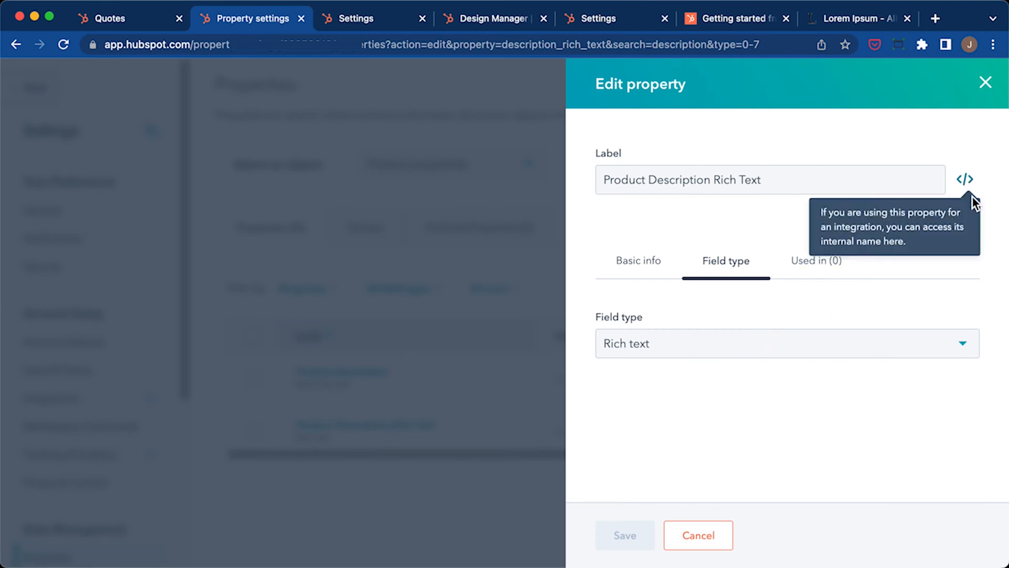
pyautogui.click(964, 179)
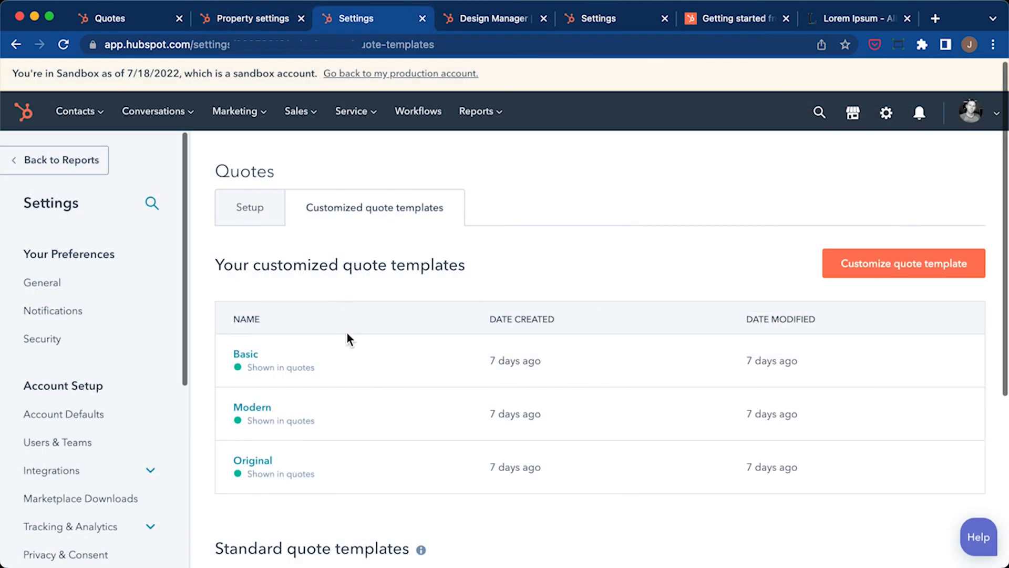
pyautogui.moveTo(360, 305)
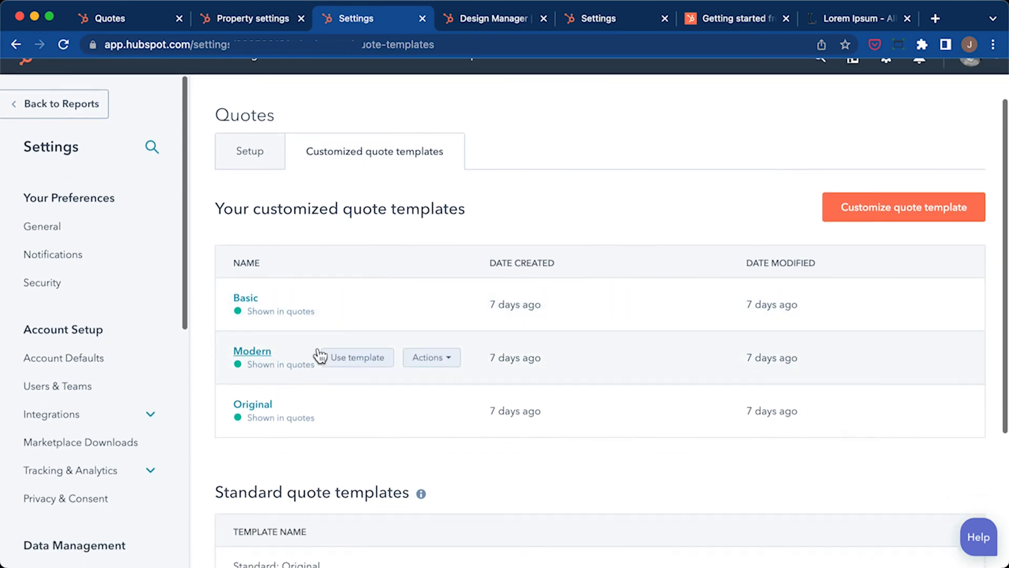
pyautogui.moveTo(385, 311)
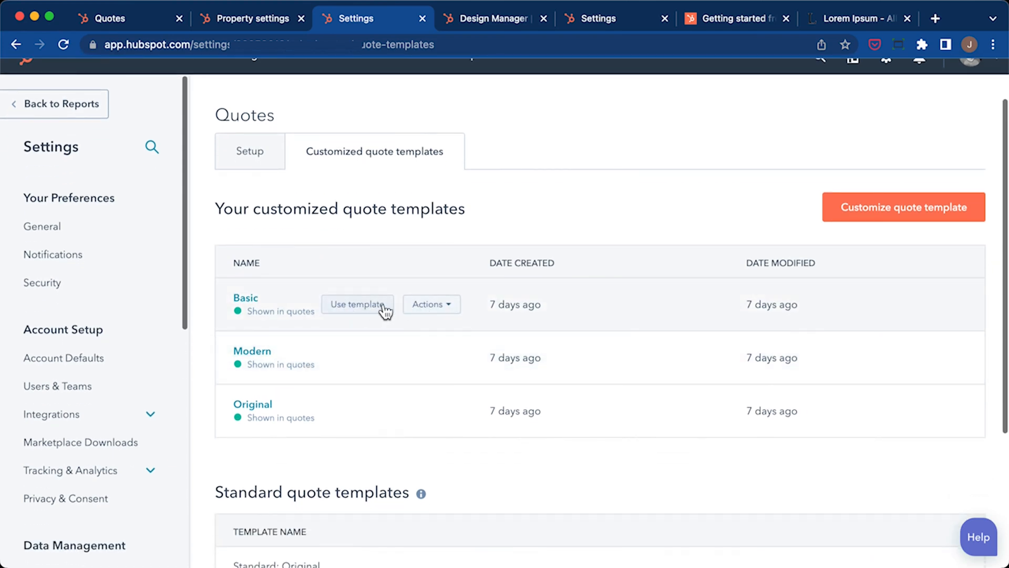
# Add a new column to the Basic template's line items table and narrow its property search to 'des'
pyautogui.click(357, 304)
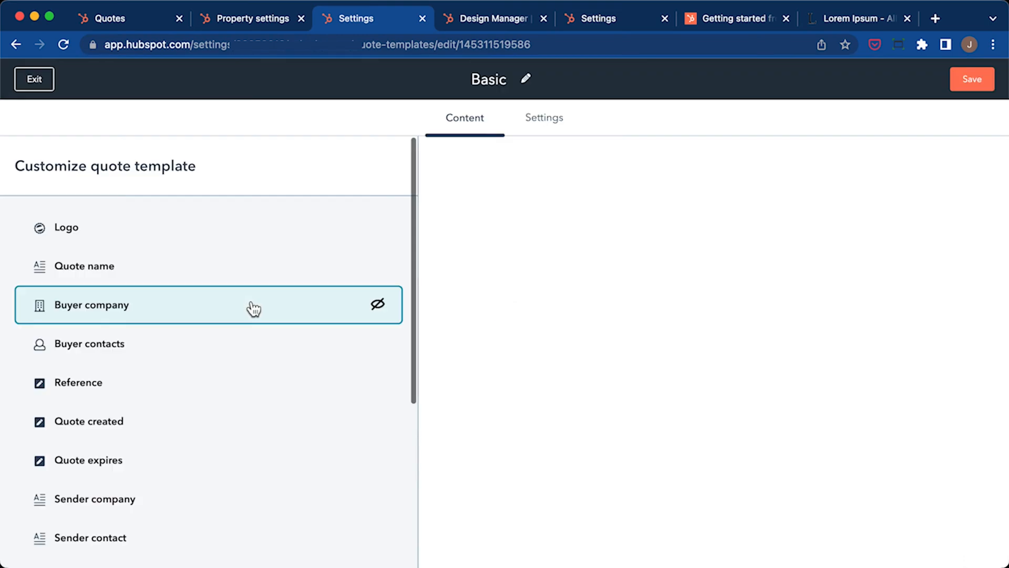
pyautogui.scroll(-3)
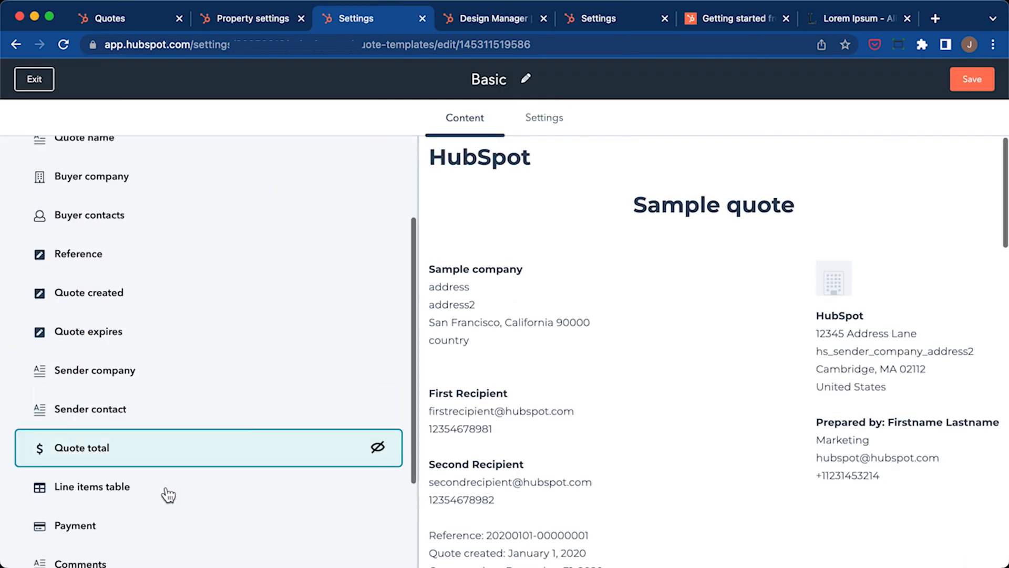
pyautogui.click(93, 487)
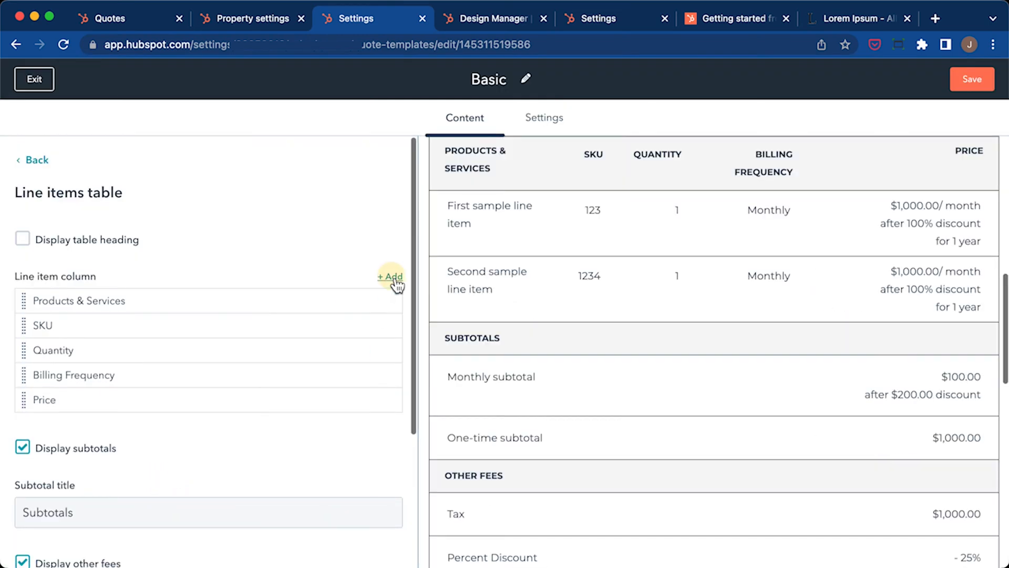
pyautogui.click(388, 276)
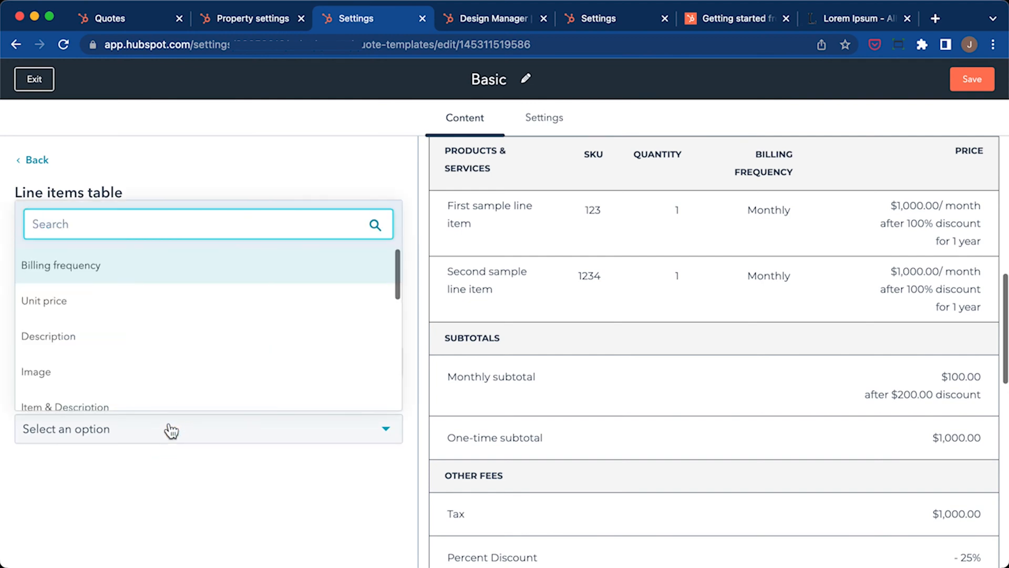
pyautogui.write('des')
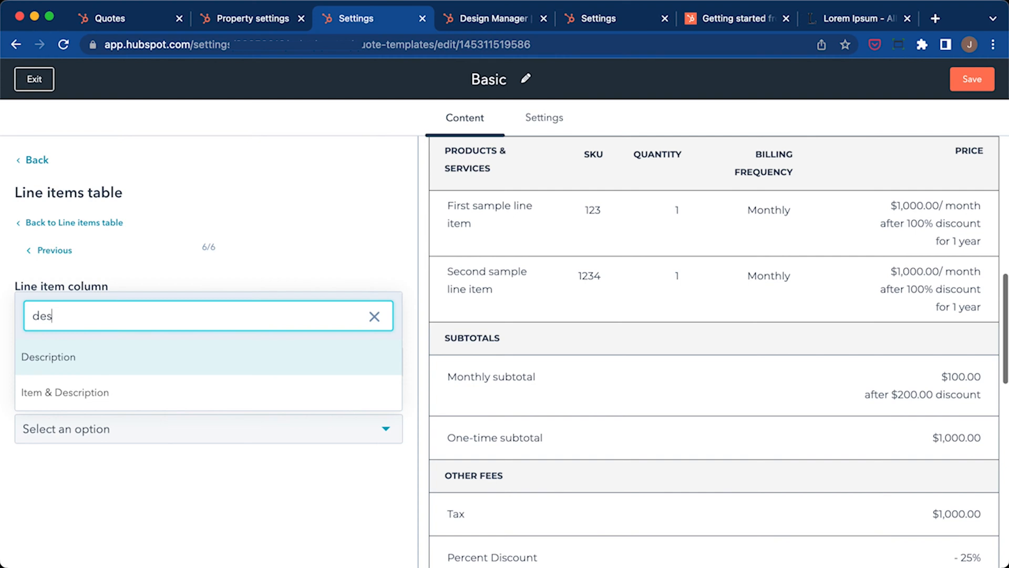
pyautogui.moveTo(158, 407)
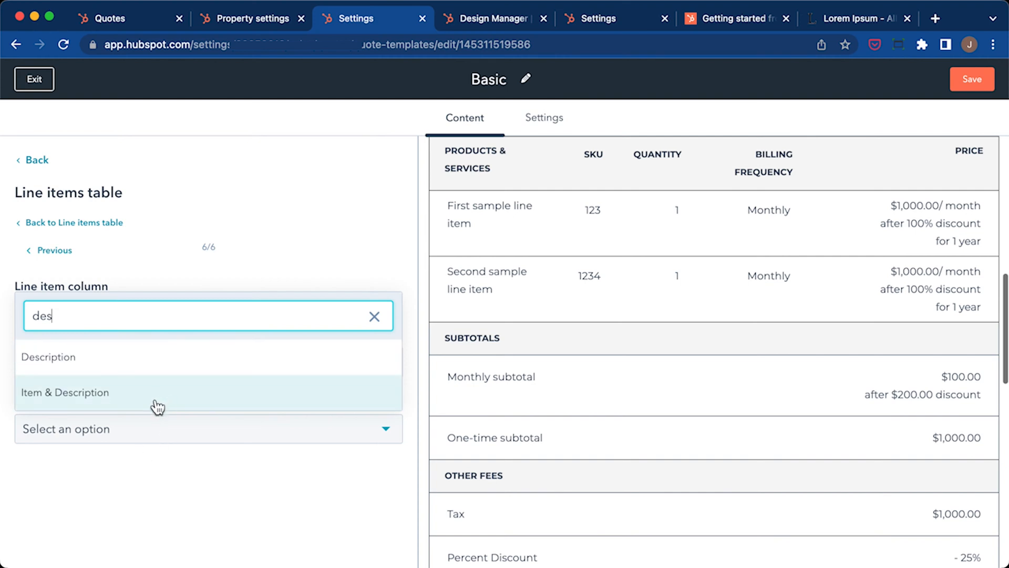
pyautogui.moveTo(159, 405)
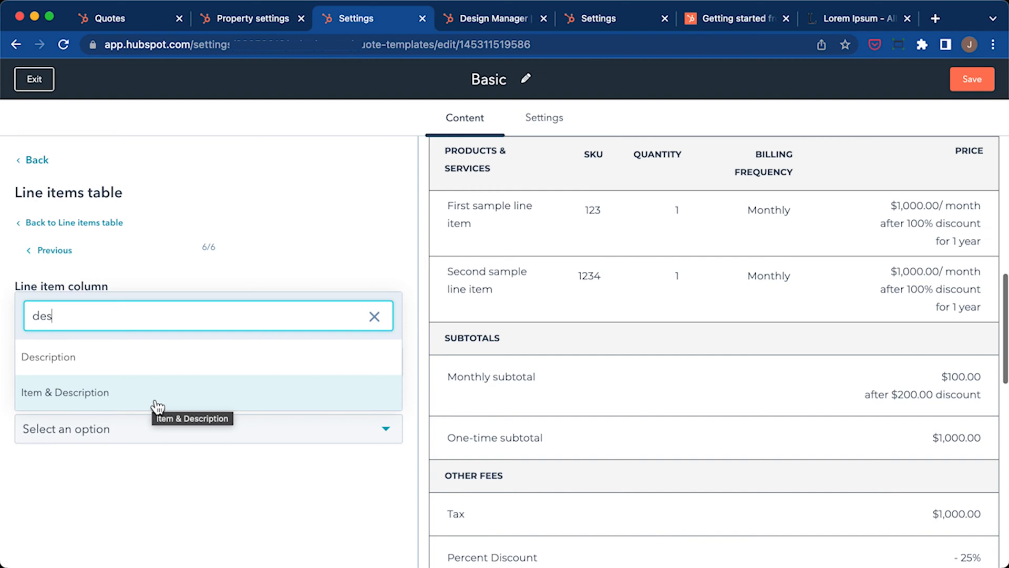
pyautogui.moveTo(155, 408)
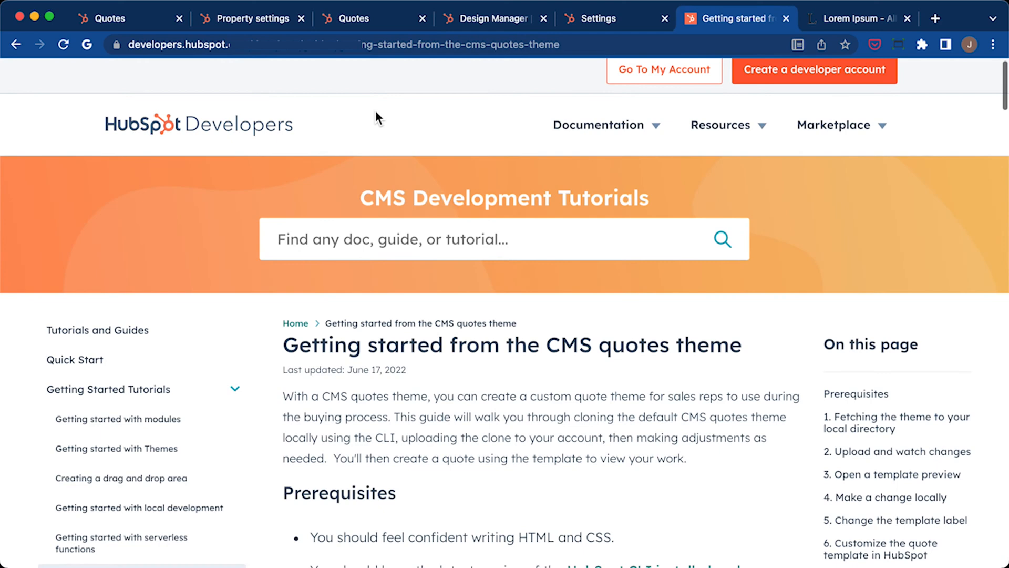
# Scroll through the Getting started from the CMS quotes theme tutorial
pyautogui.scroll(-3)
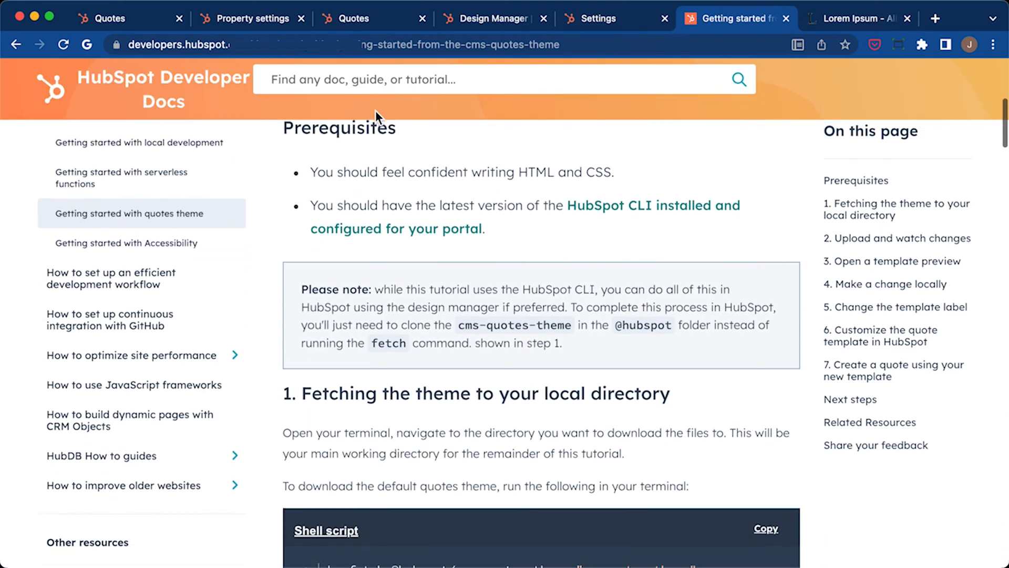
pyautogui.scroll(-3)
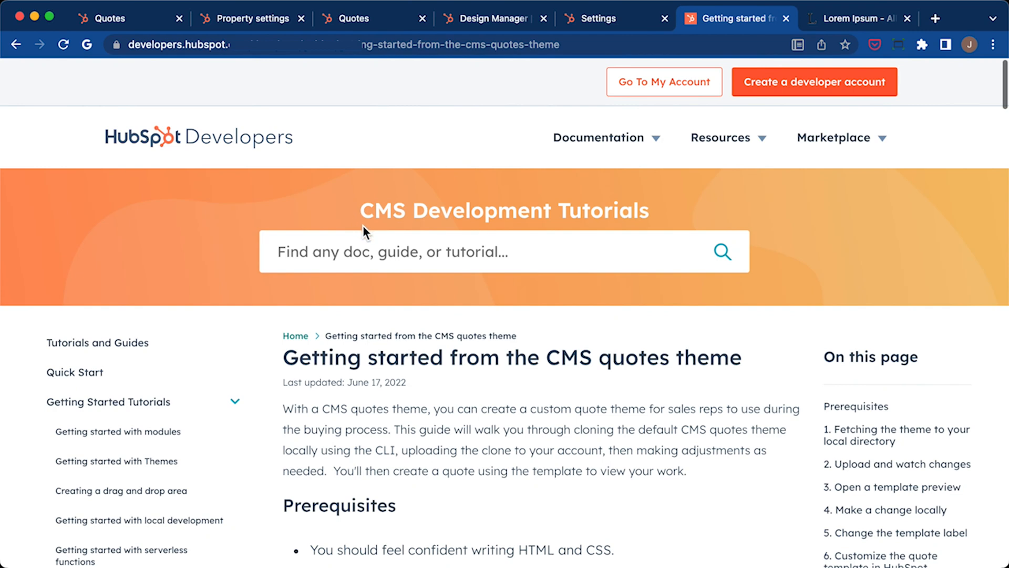
# Open the line_items_table module in Design Manager and edit its Select column property field
pyautogui.click(492, 18)
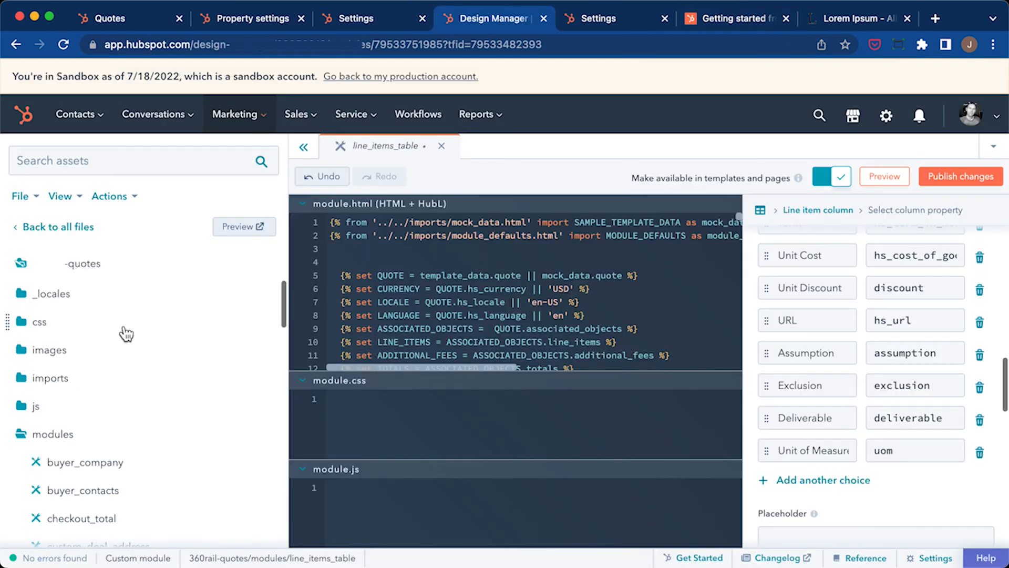
pyautogui.scroll(-3)
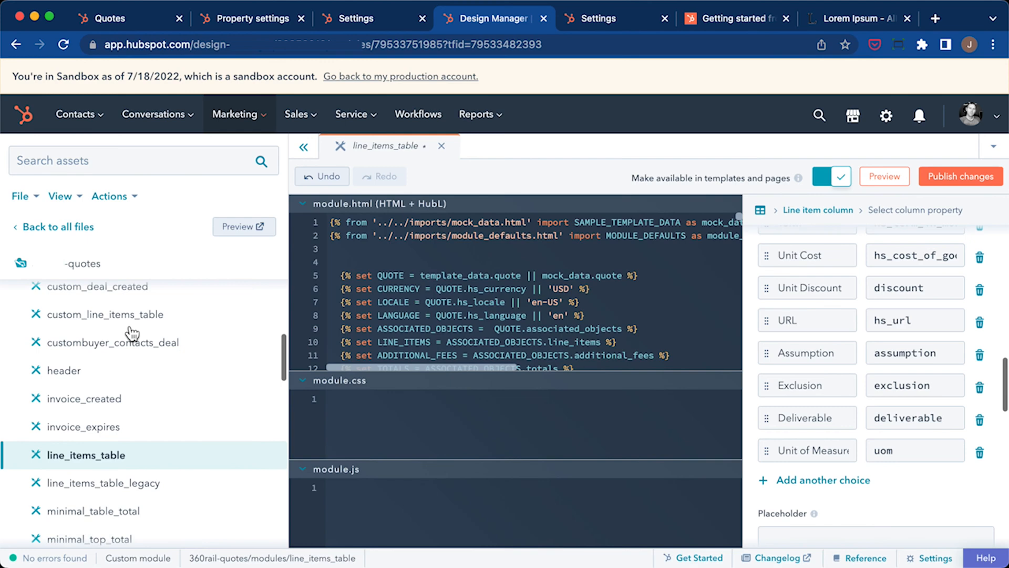
pyautogui.click(86, 456)
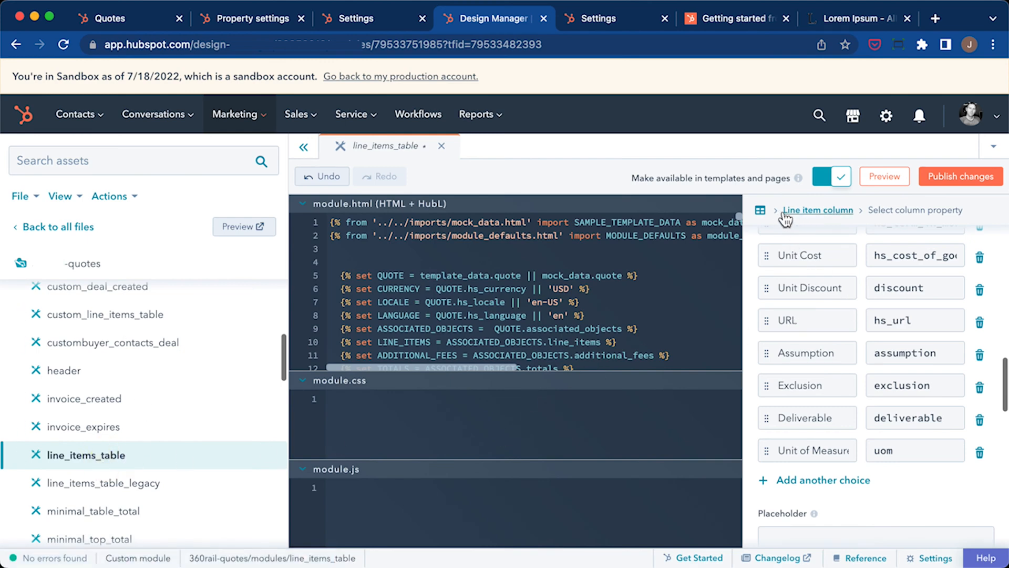
pyautogui.click(818, 210)
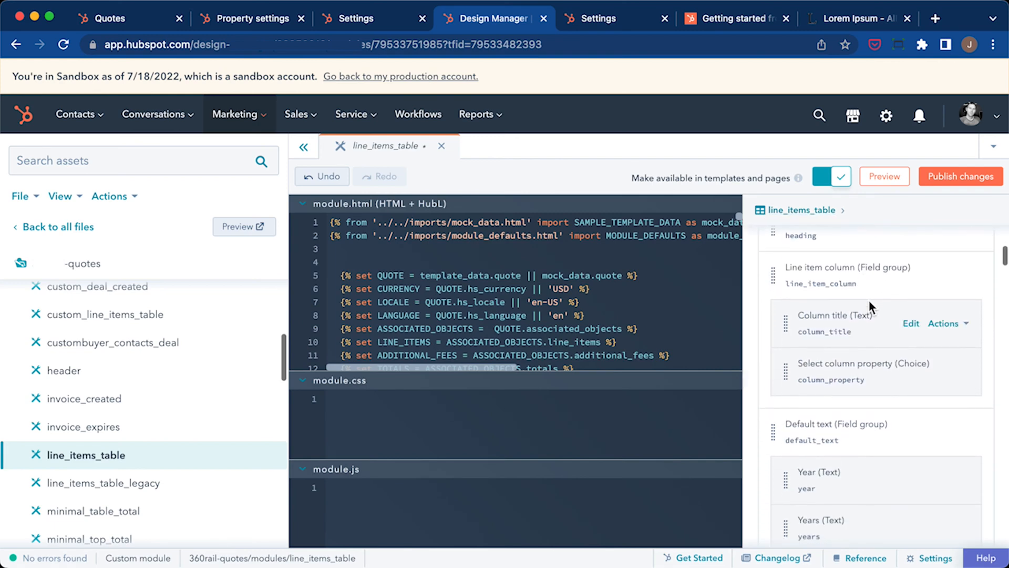
pyautogui.moveTo(845, 362)
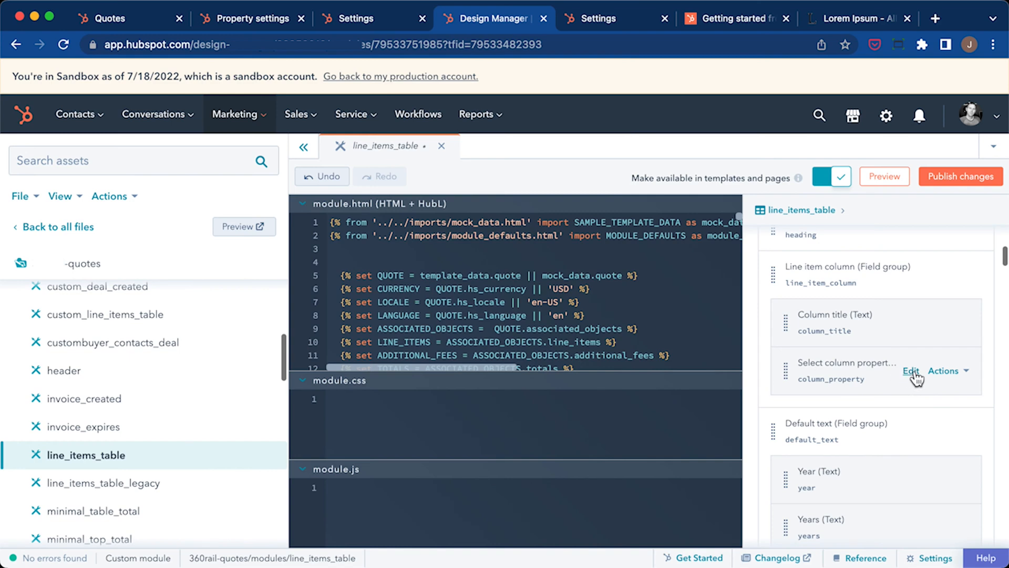
pyautogui.click(911, 371)
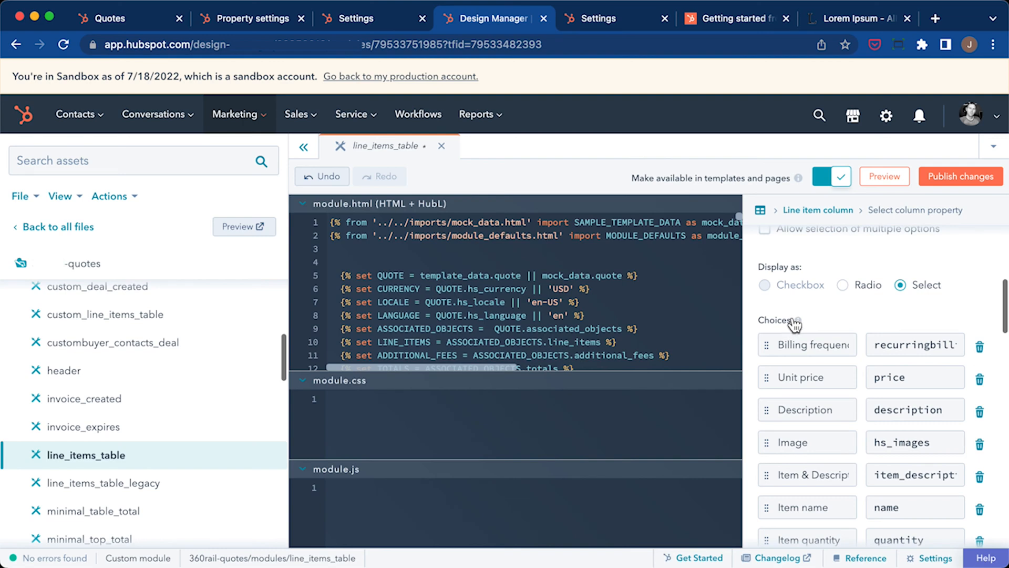
# Compare the Modern template's column properties, then add a description_rich_text choice labelled 'Des…' to the module's options
pyautogui.click(358, 18)
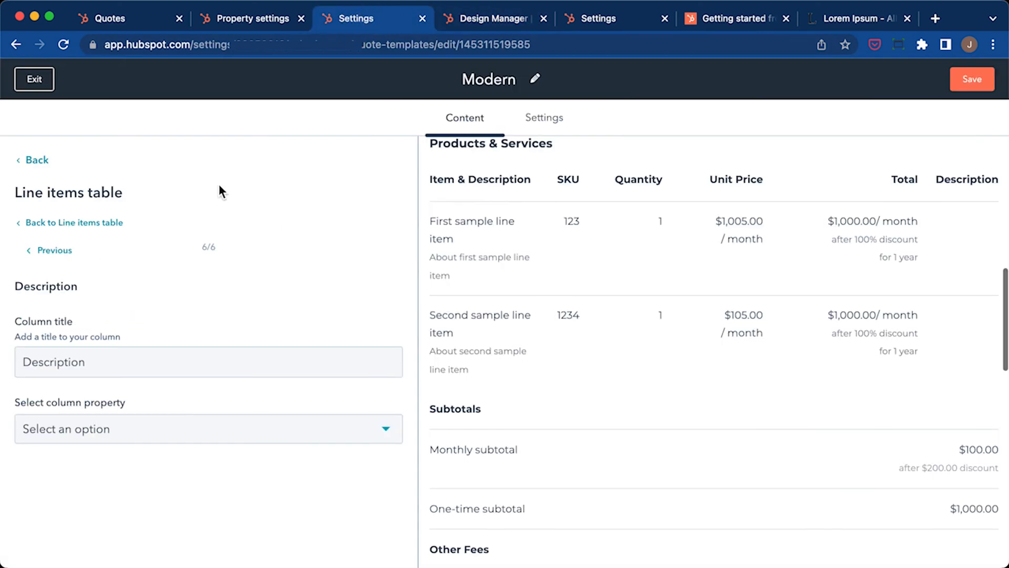
pyautogui.click(207, 429)
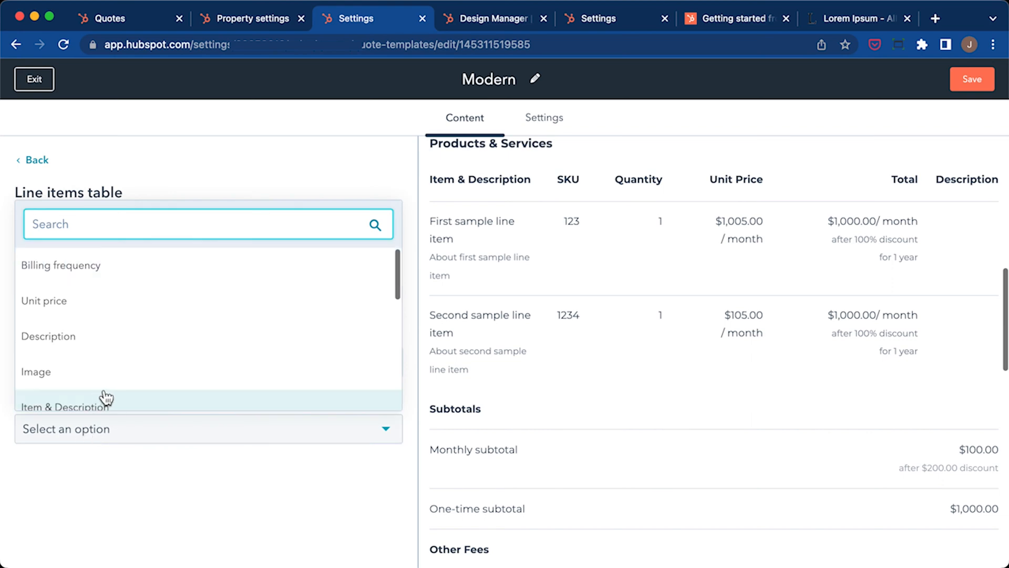
pyautogui.moveTo(118, 388)
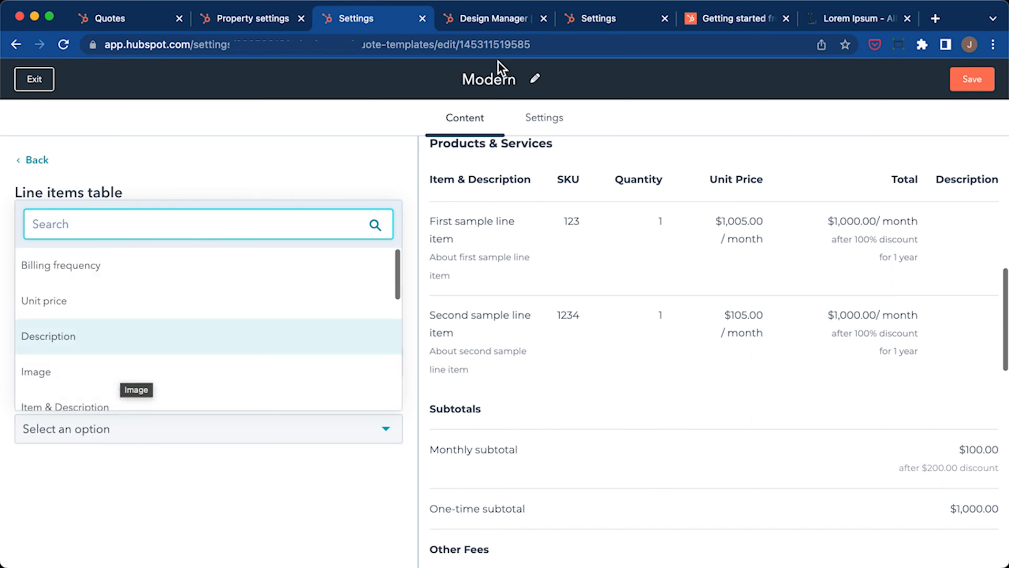
pyautogui.click(493, 18)
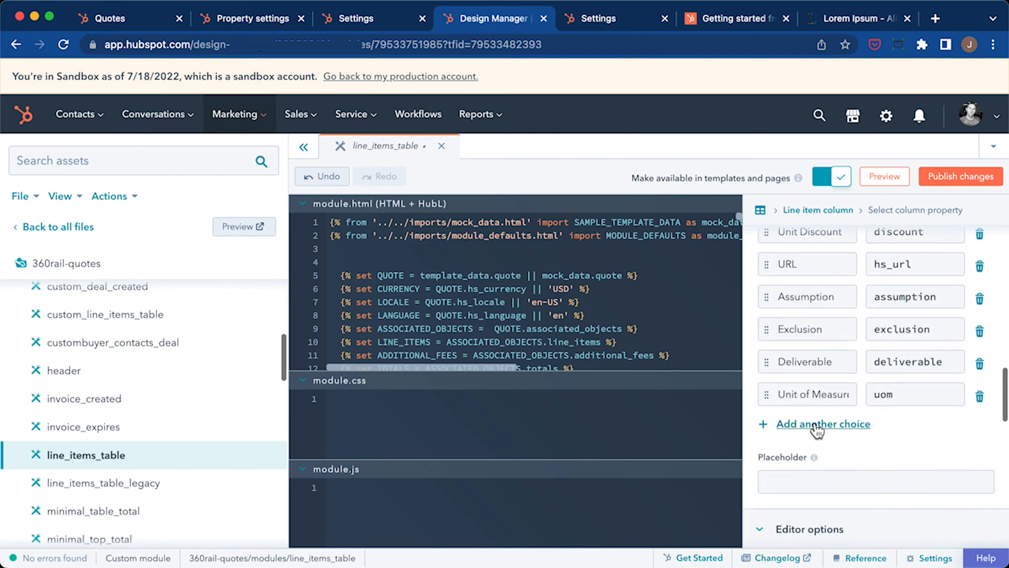
pyautogui.moveTo(837, 435)
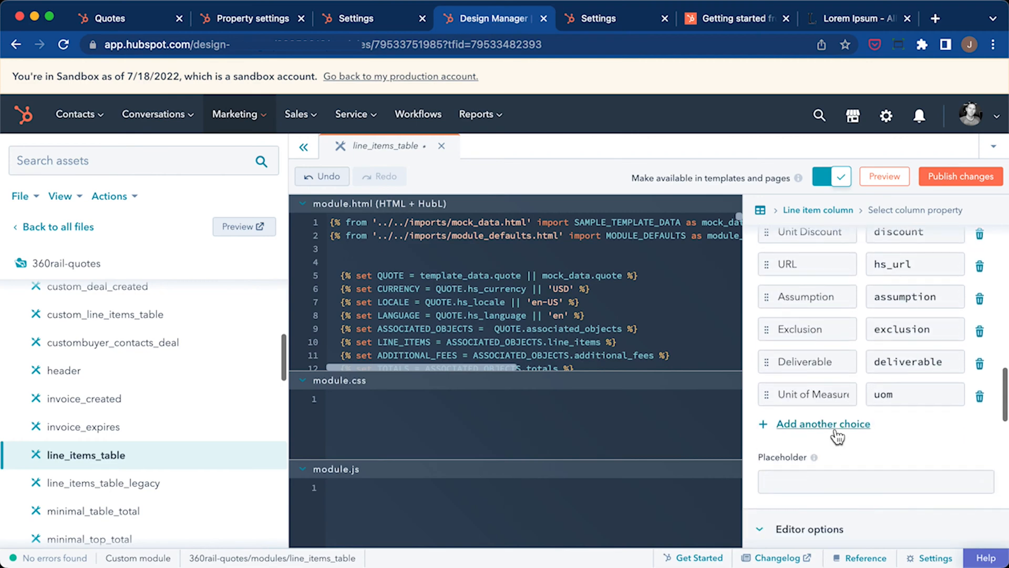
pyautogui.click(822, 423)
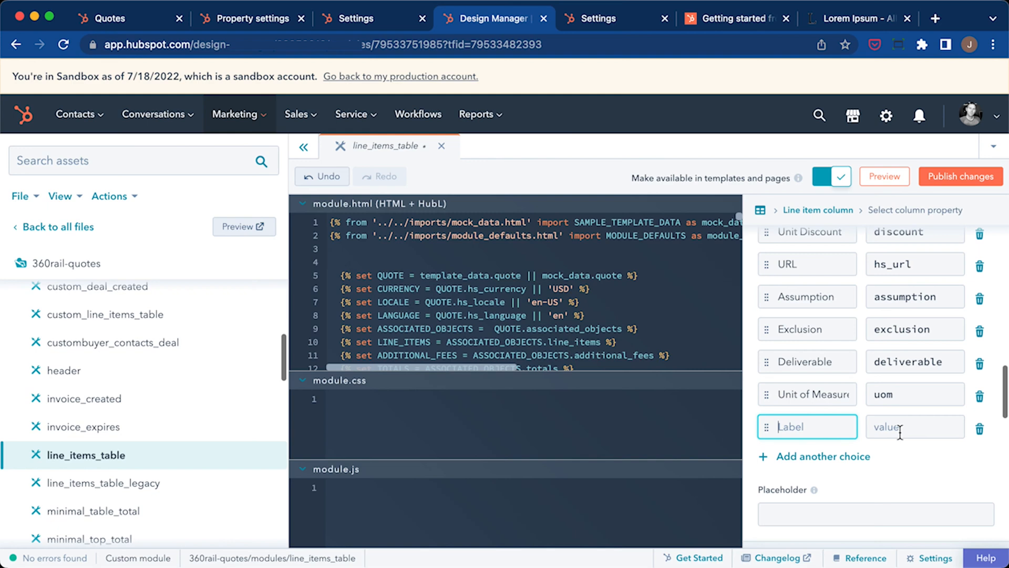
pyautogui.click(907, 426)
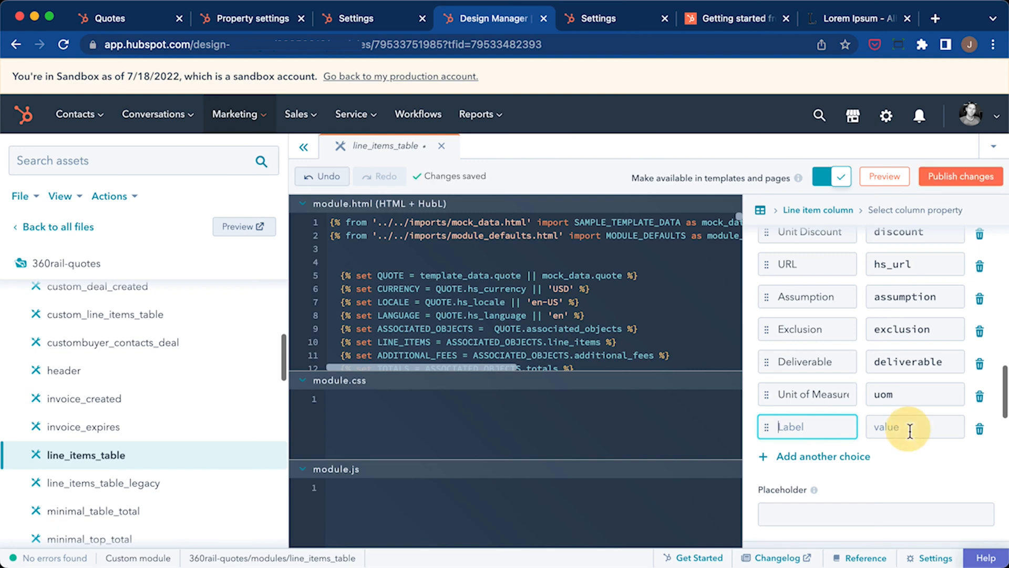
pyautogui.write('tion_rich_text')
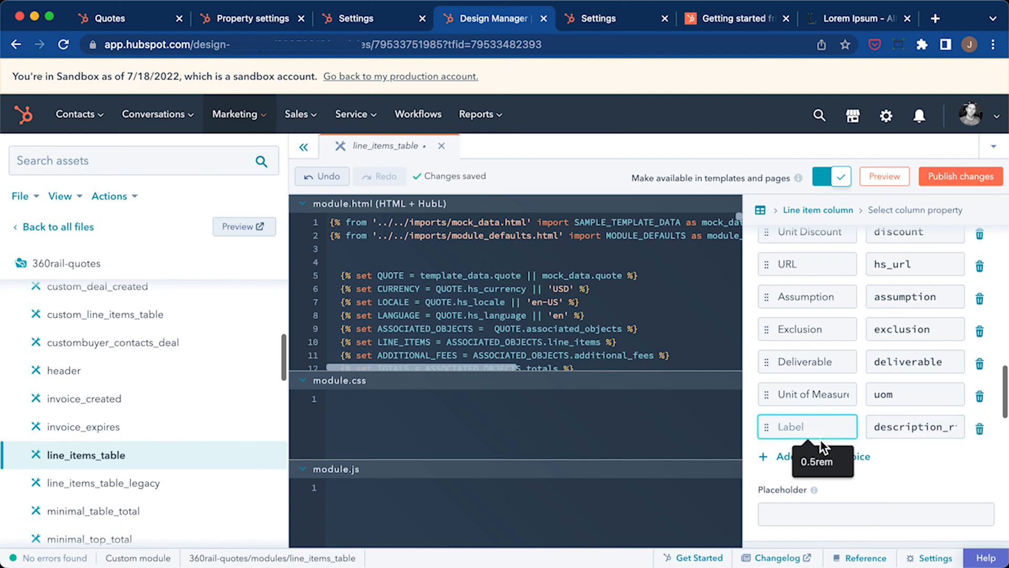
pyautogui.write('Des')
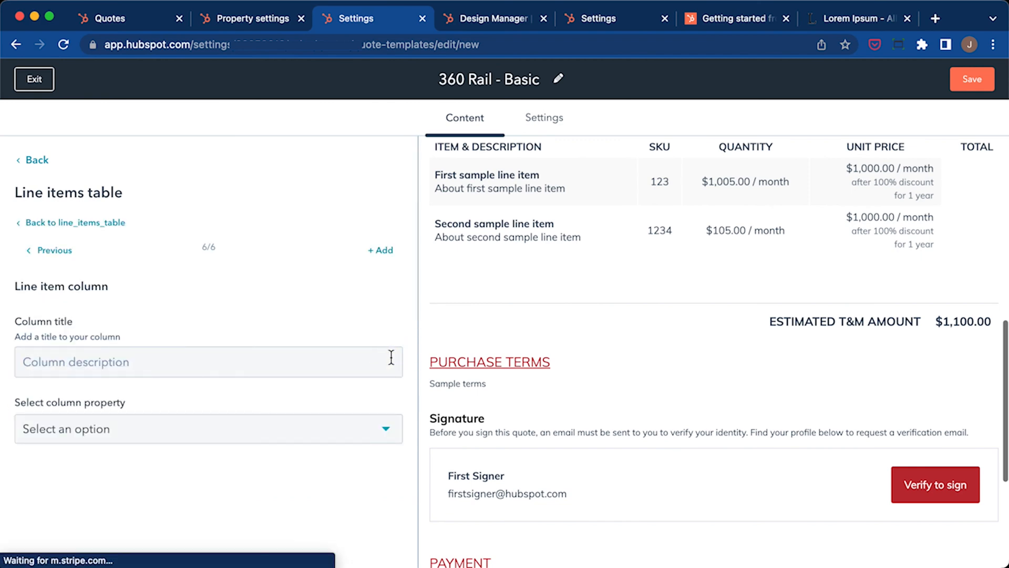
# Set the new column to Description Rich Text titled Description and move it right after Item & Description
pyautogui.click(207, 429)
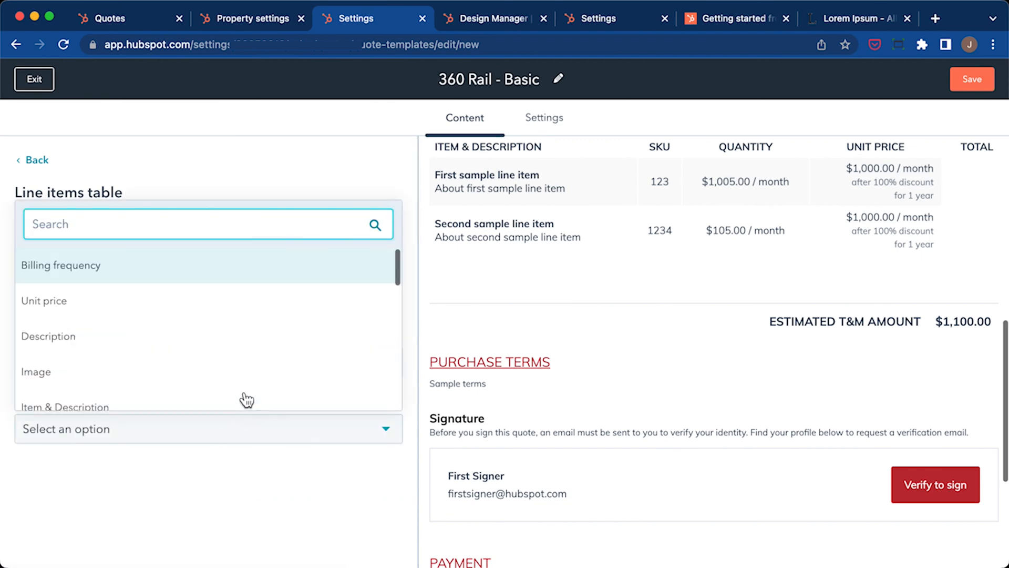
pyautogui.write('de')
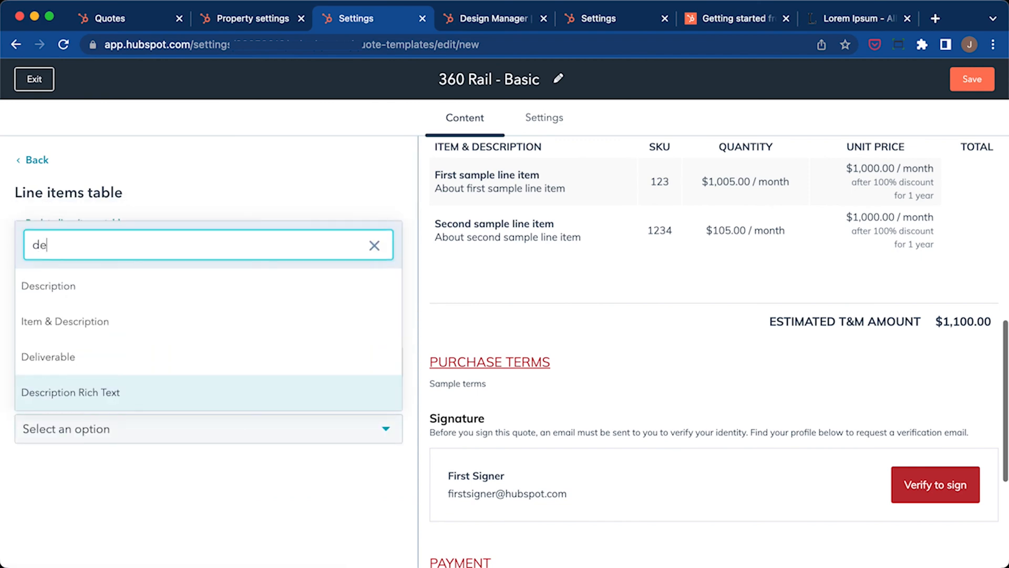
pyautogui.click(71, 392)
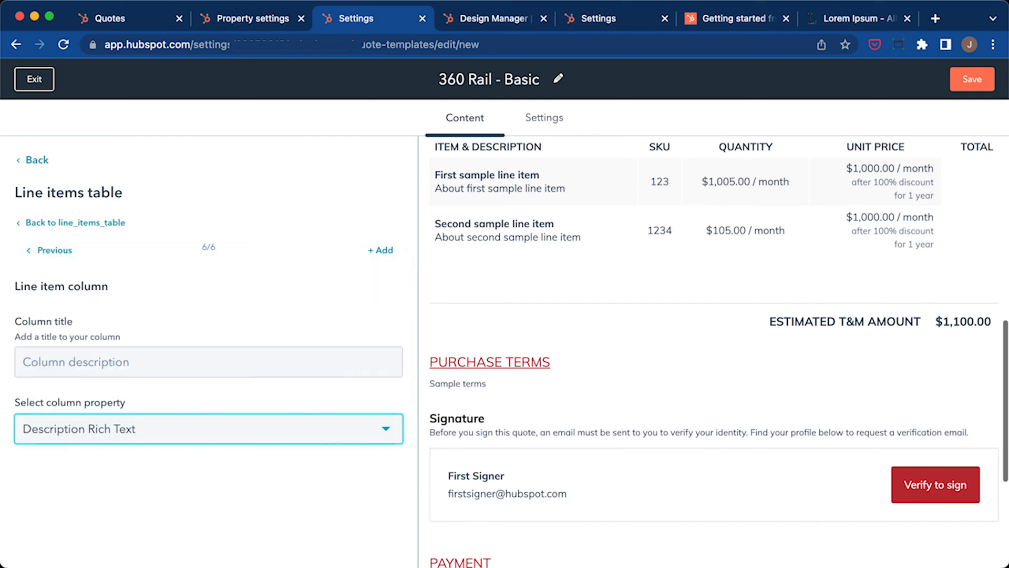
pyautogui.write('Description')
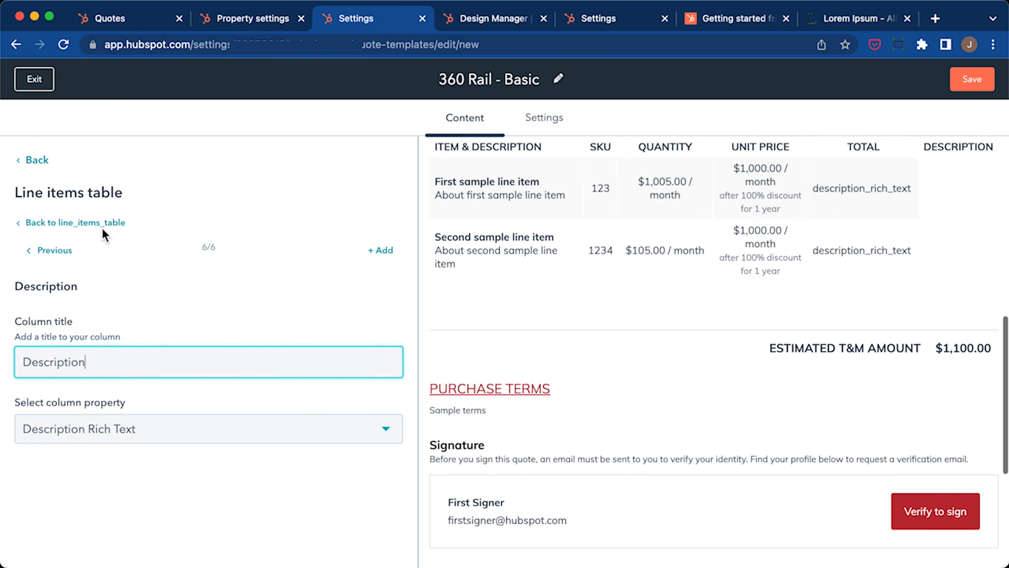
pyautogui.click(74, 223)
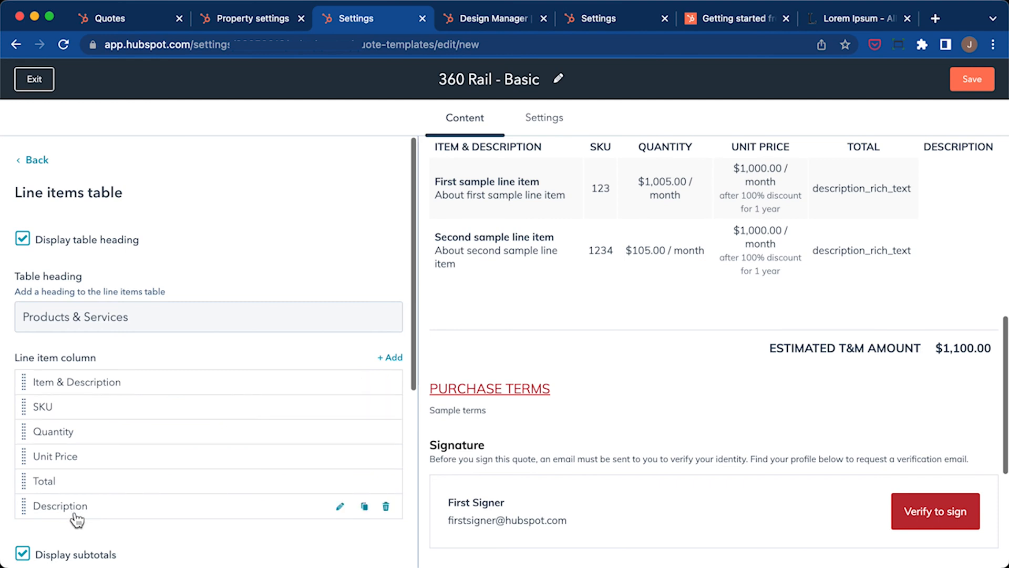
pyautogui.moveTo(76, 506); pyautogui.dragTo(55, 403)
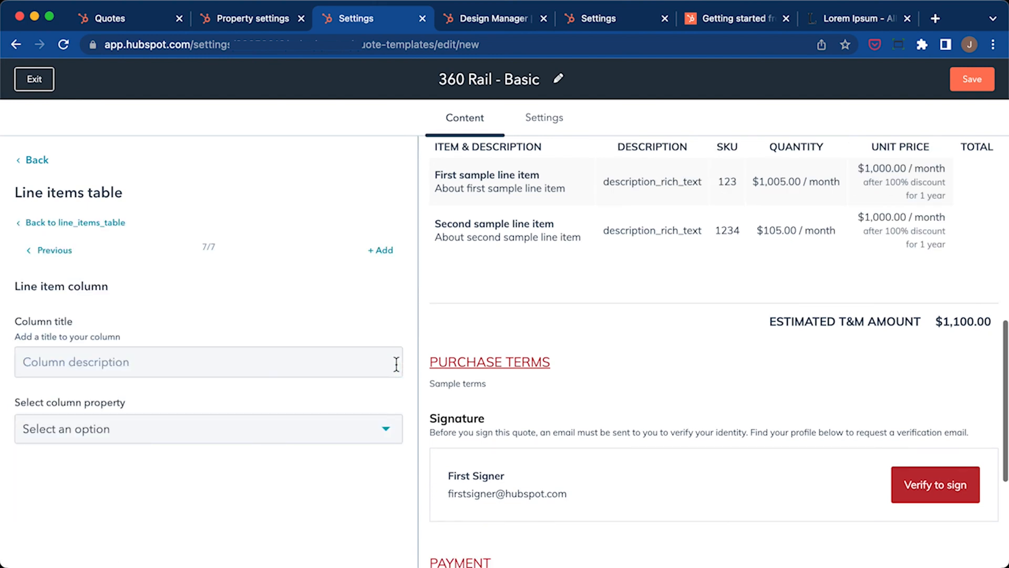
# Add an 'Item Name' column using the Item name property
pyautogui.click(208, 362)
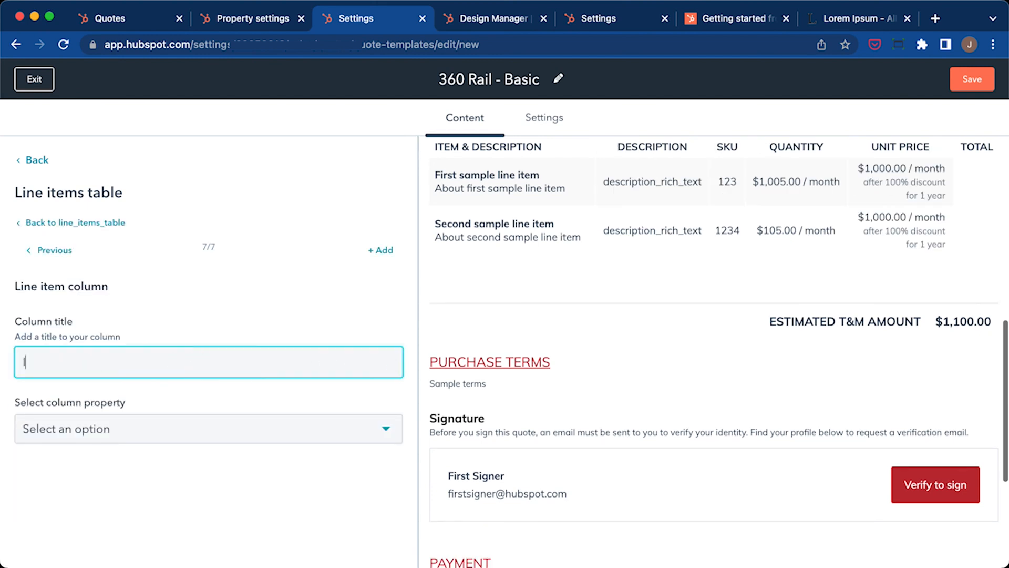
pyautogui.write('Item Name')
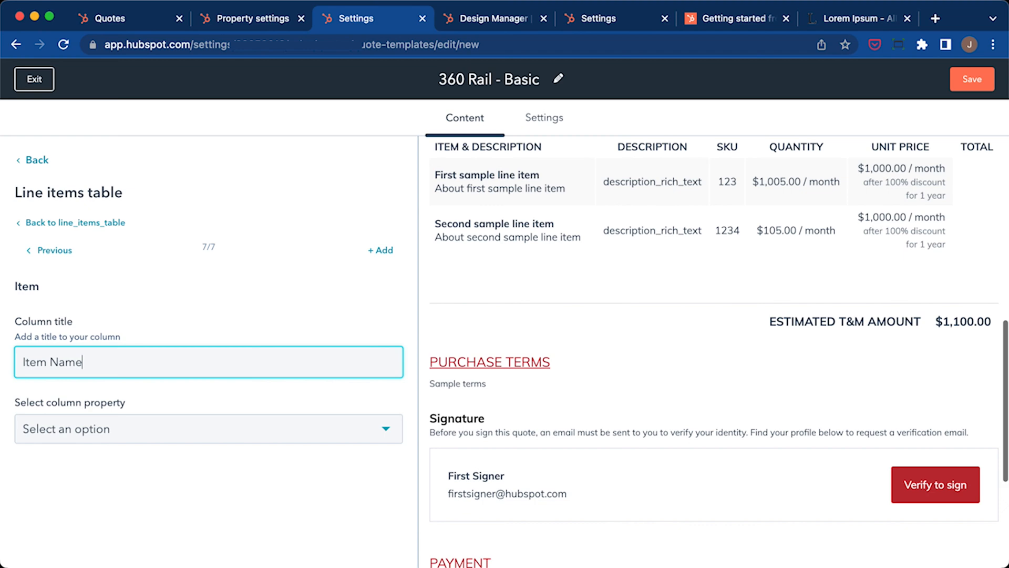
pyautogui.click(207, 428)
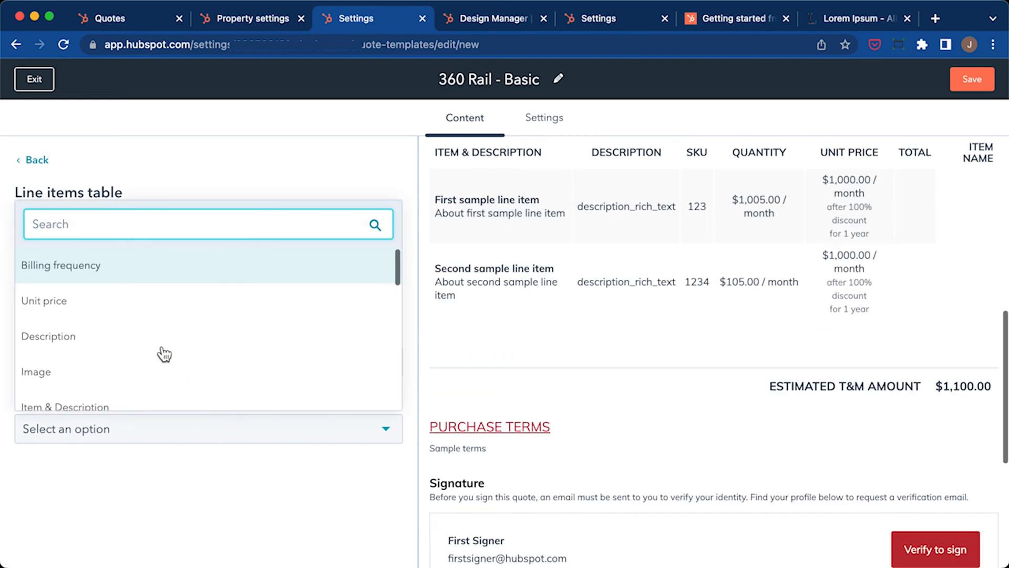
pyautogui.write('item')
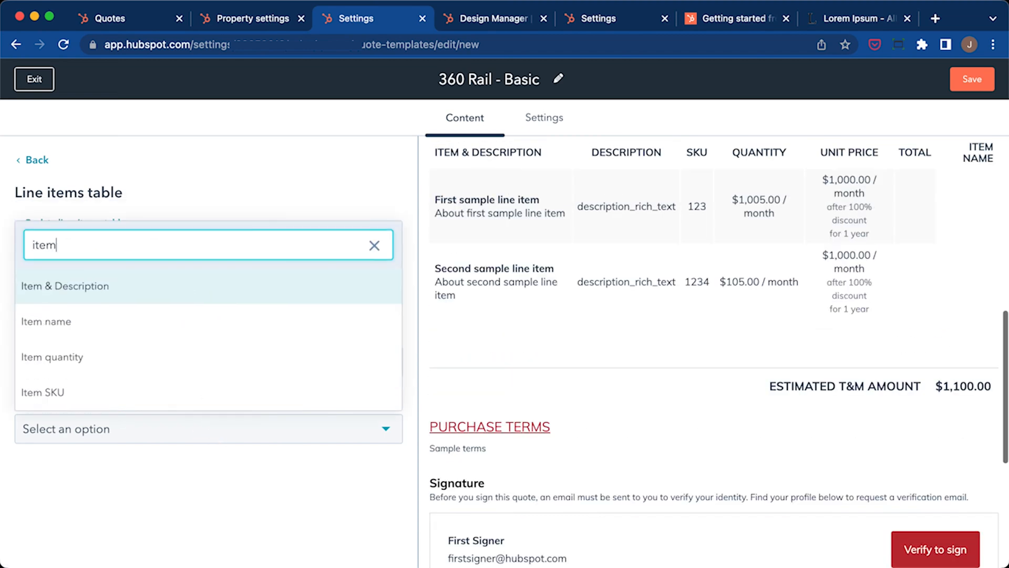
pyautogui.click(45, 322)
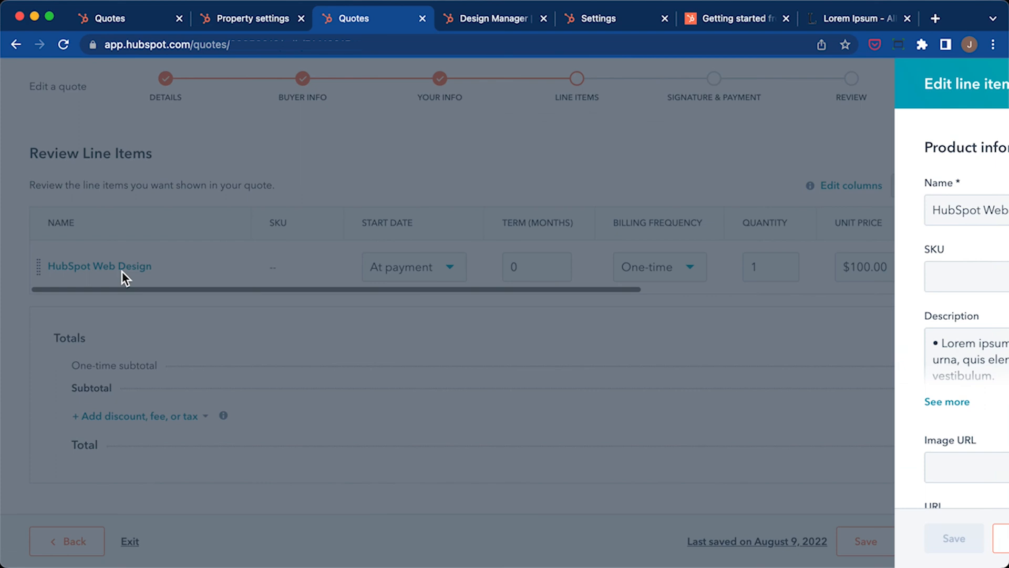
# Turn the line item's rich text description into a bulleted list and insert the 'Link to my website' hyperlink
pyautogui.click(947, 402)
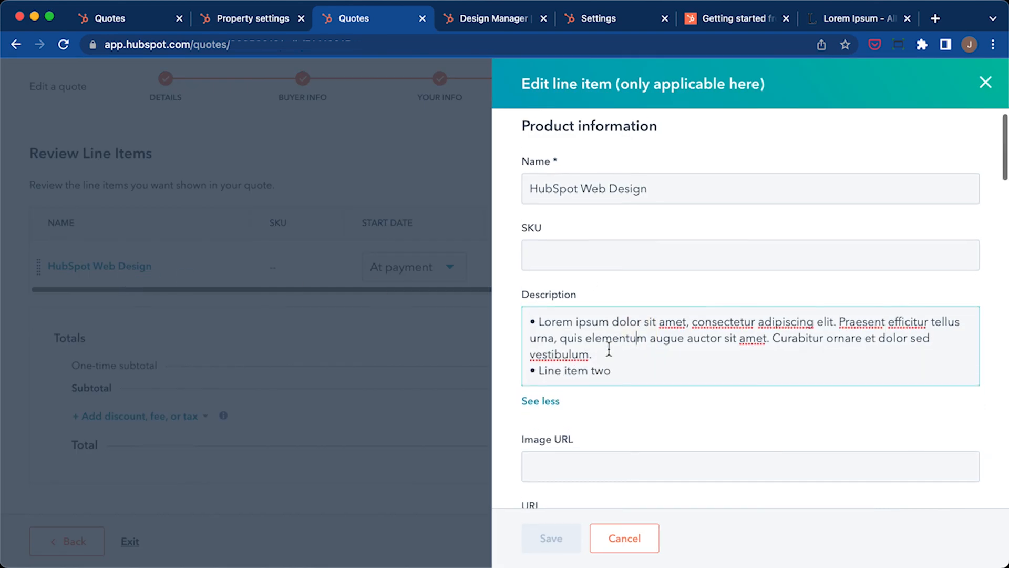
pyautogui.scroll(-3)
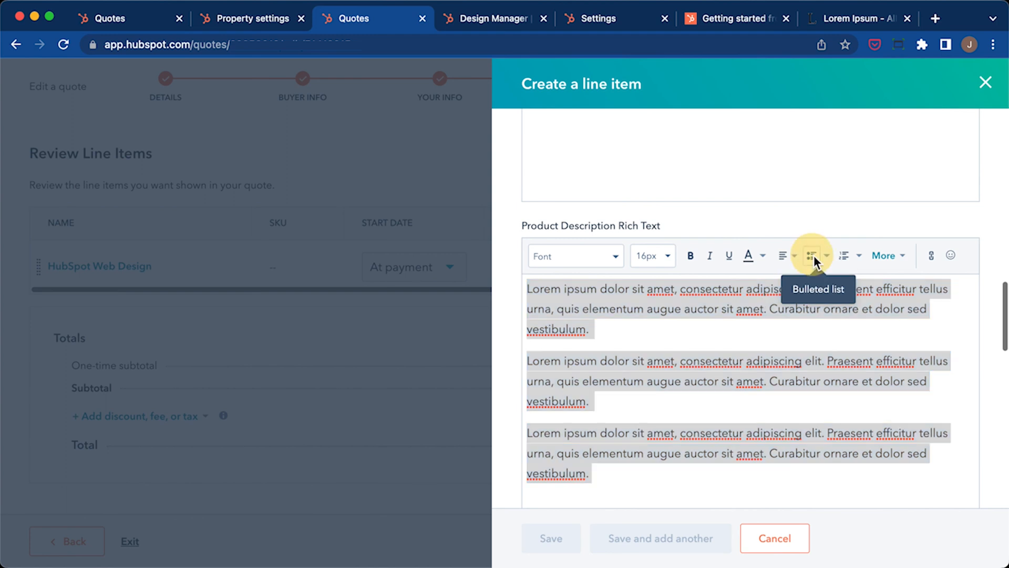
pyautogui.click(811, 256)
pyautogui.write('Link to')
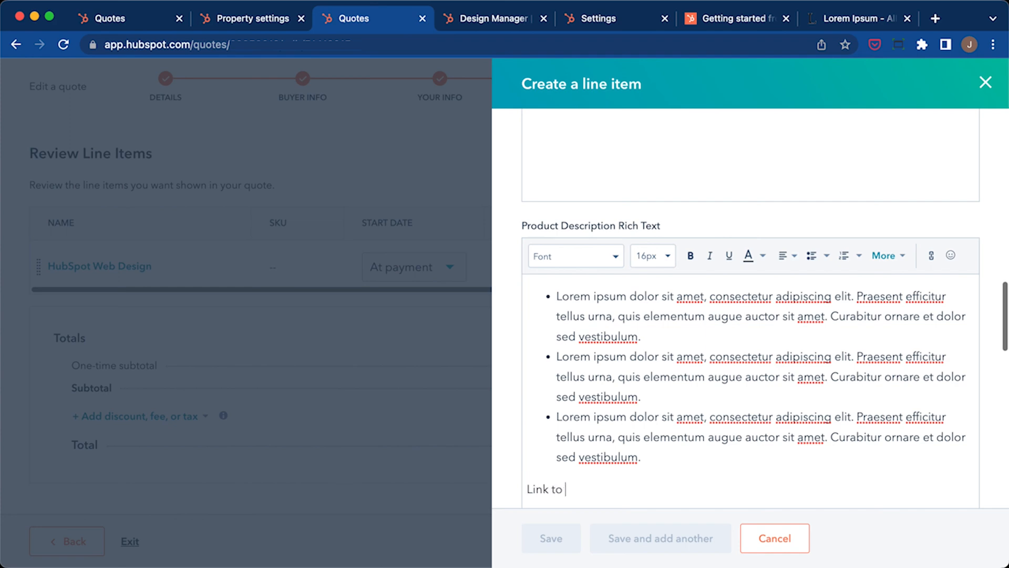
pyautogui.write('h')
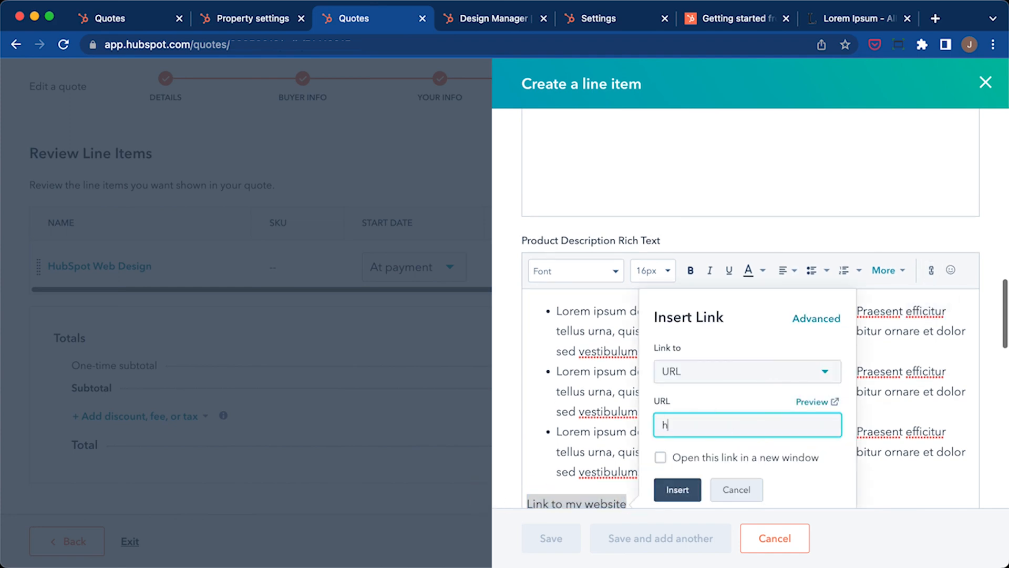
pyautogui.click(773, 538)
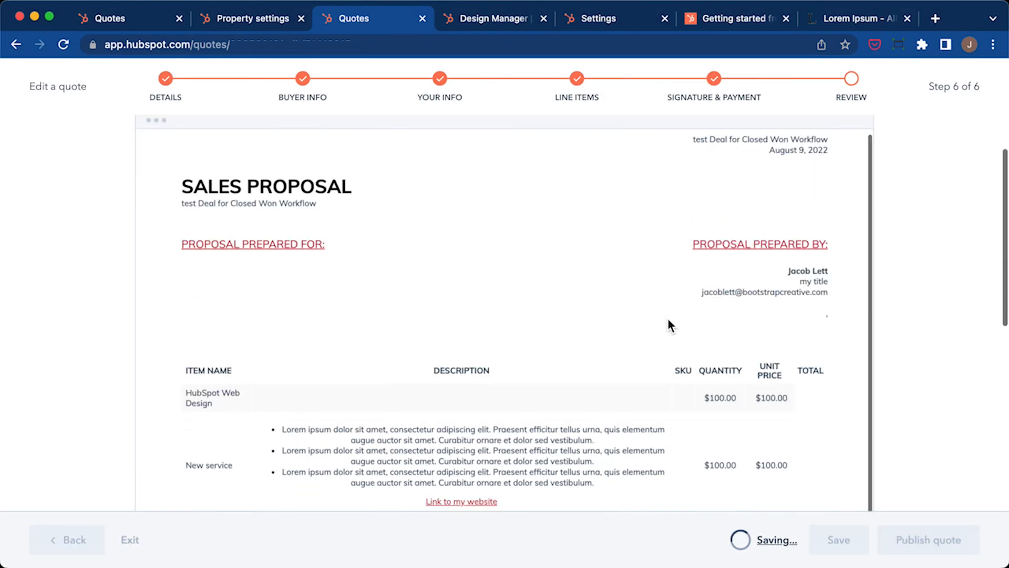
pyautogui.scroll(-3)
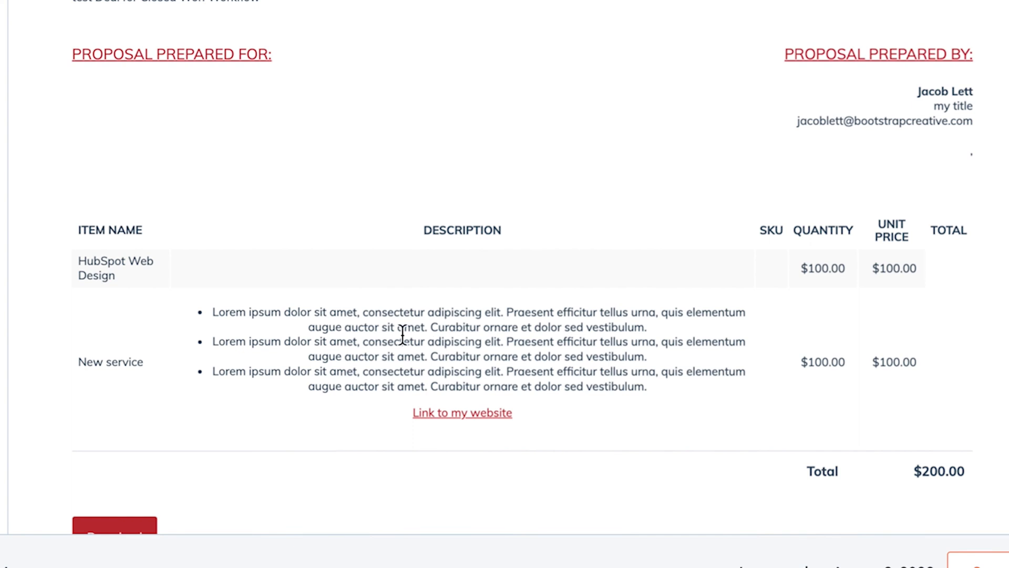
pyautogui.moveTo(239, 334)
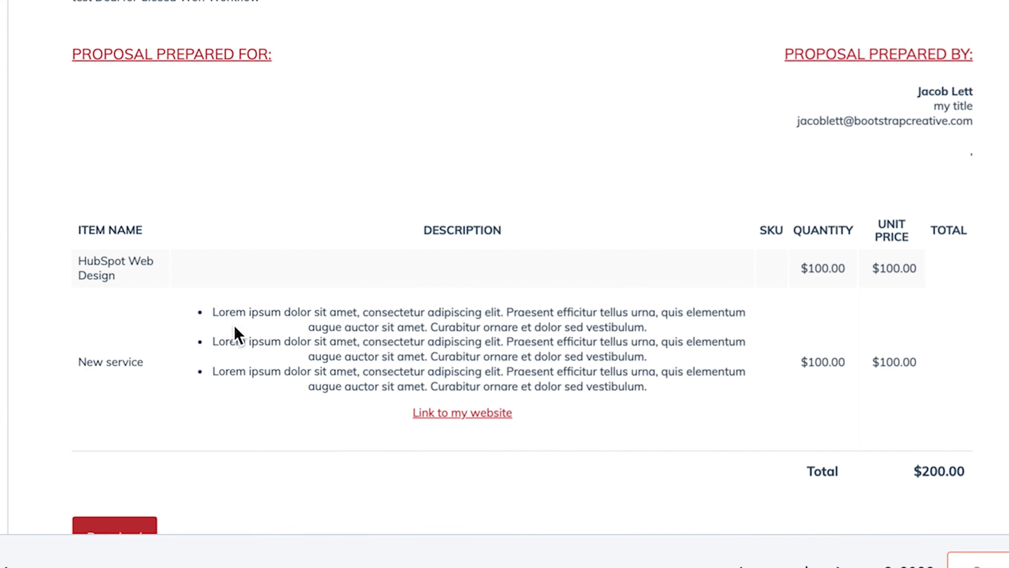